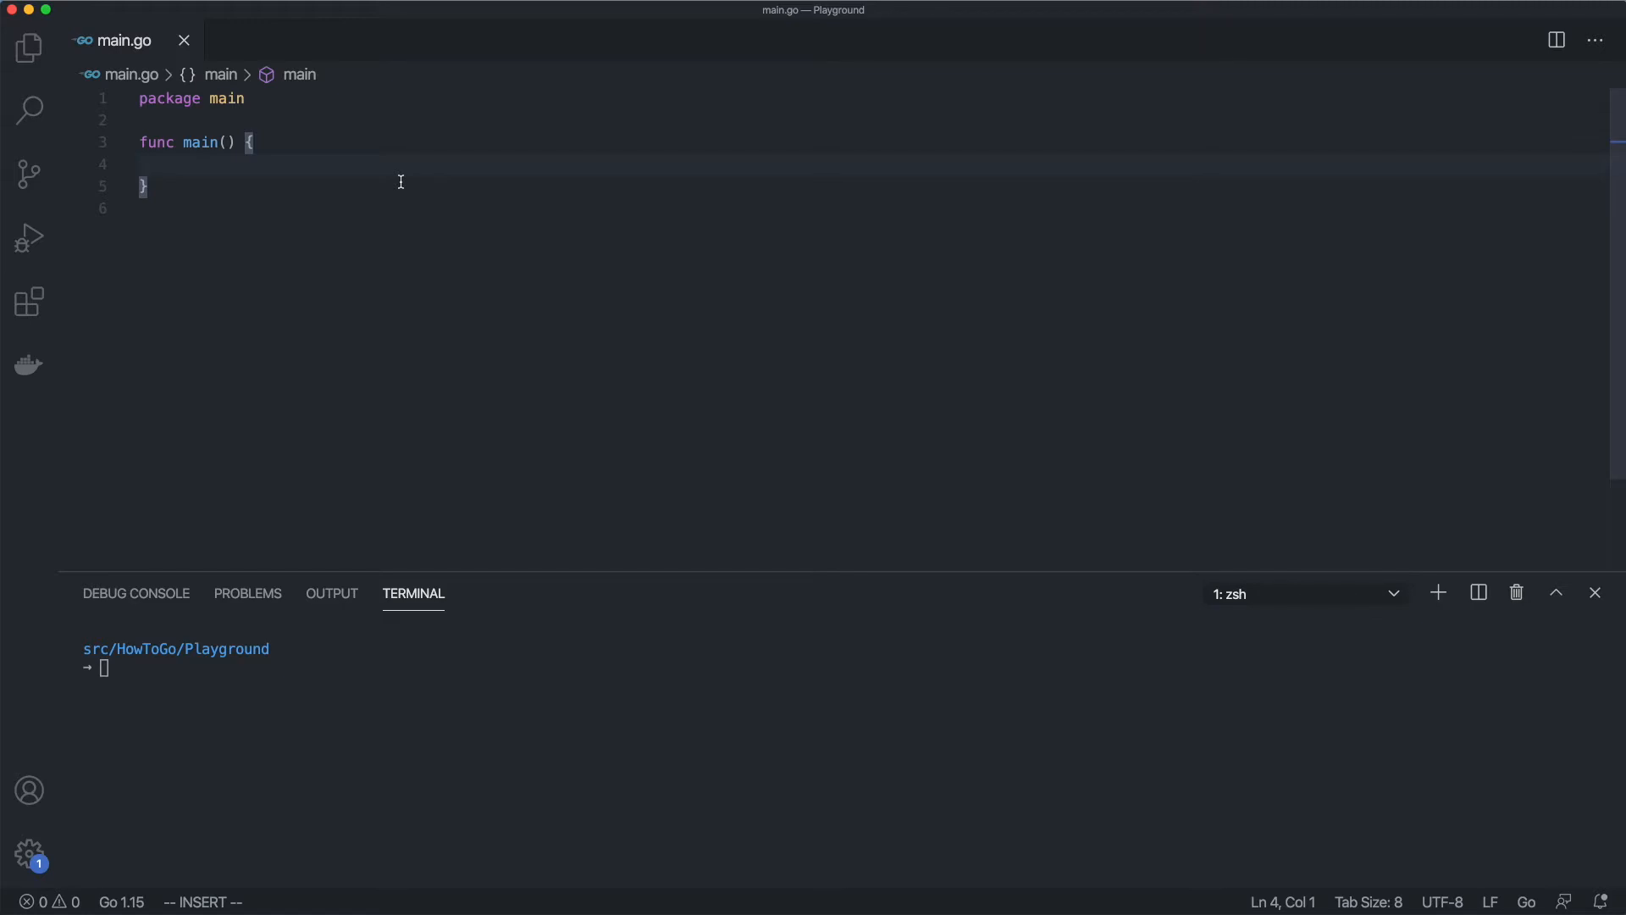
Sketch a switch outline with a case inside main
type("switch n }")
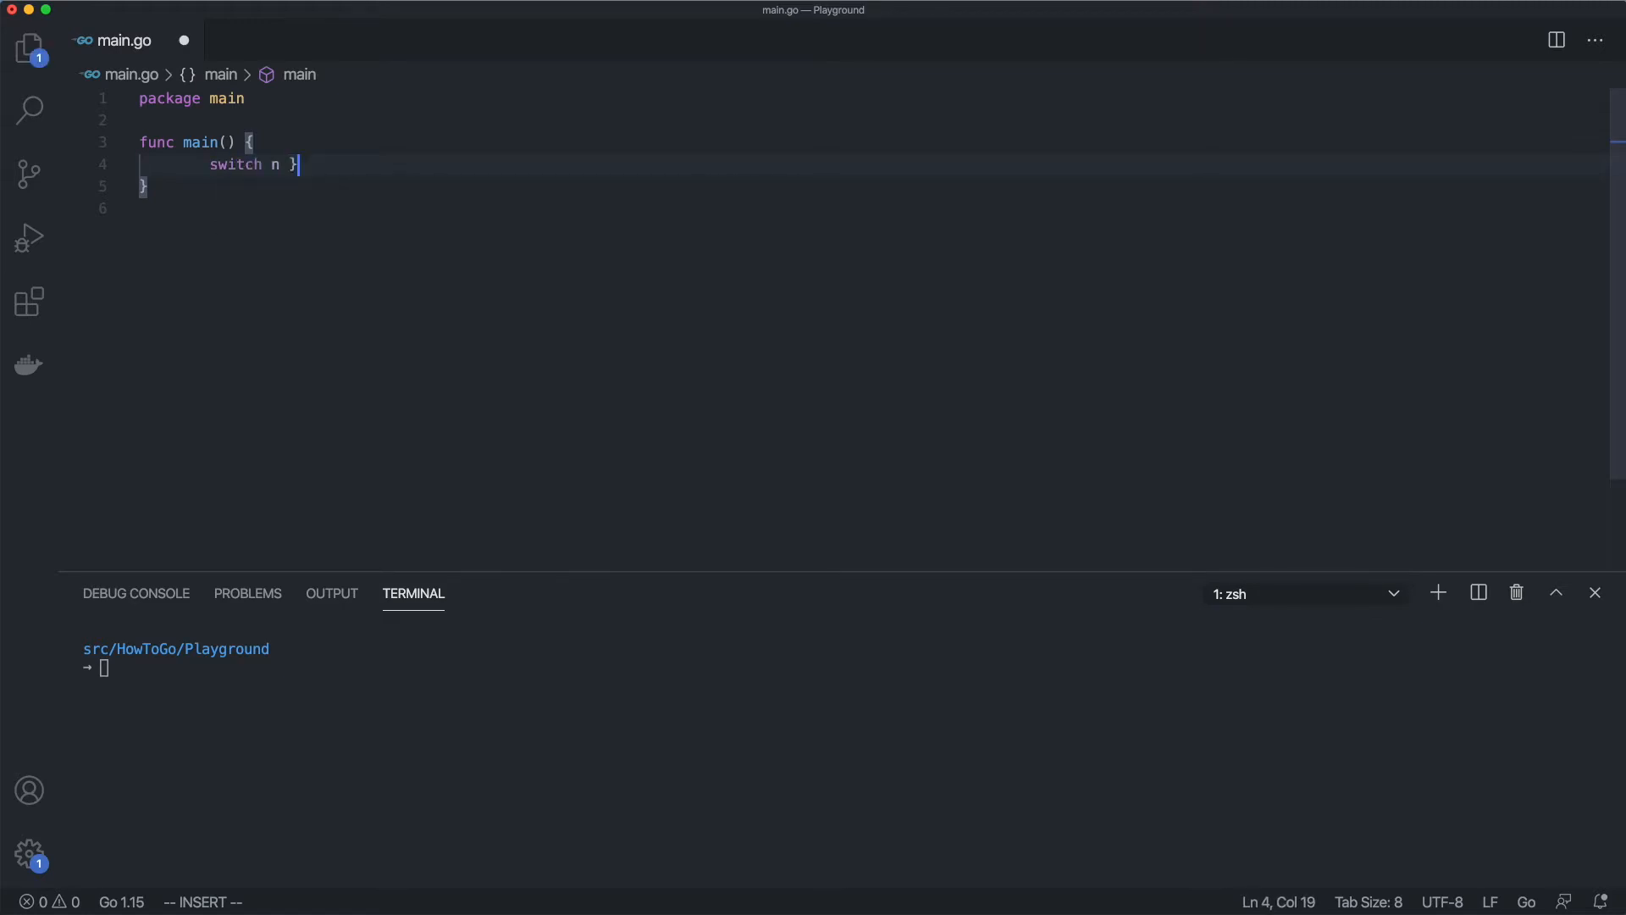
type("case val:")
type("default action")
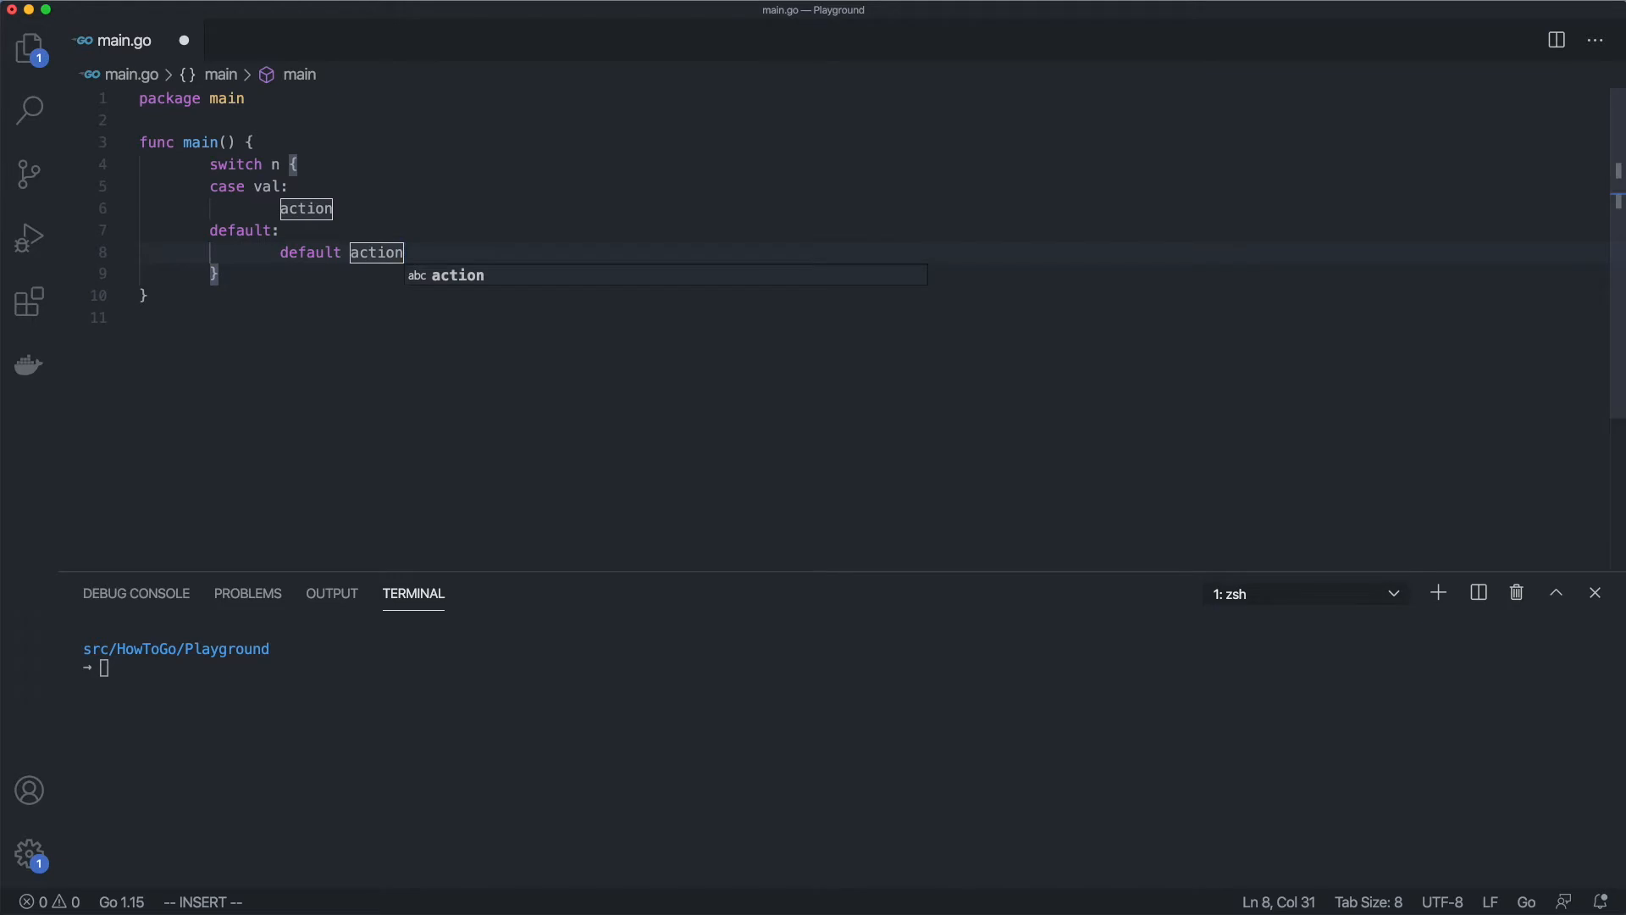
key("Escape")
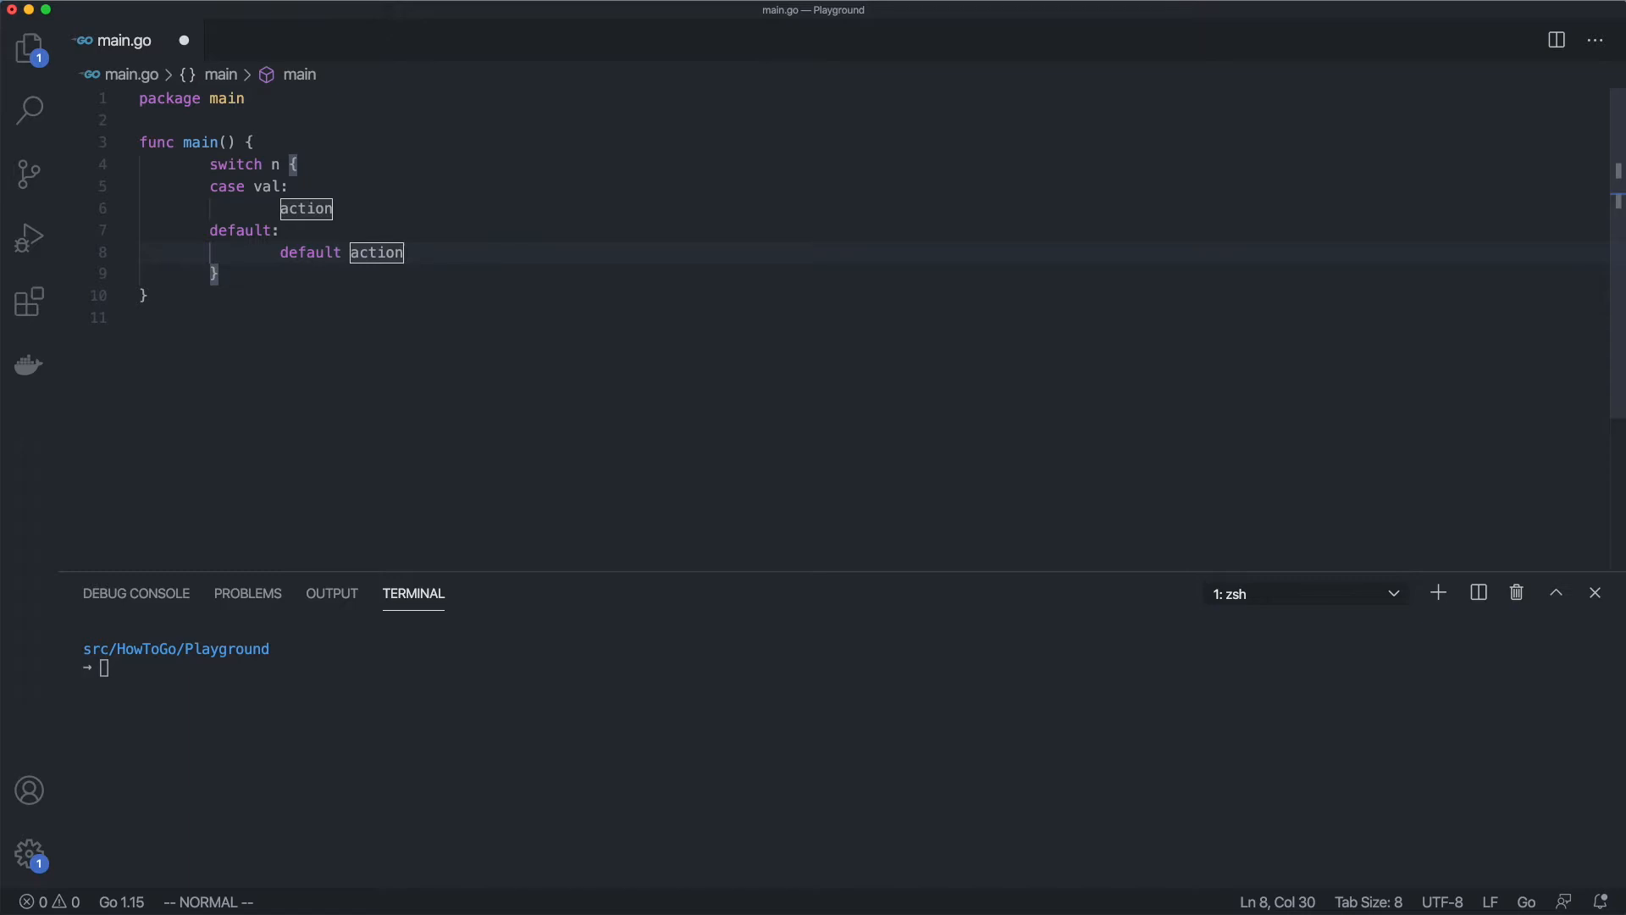
Declare statusCodes := []int{200, 301, 404, 500}
type("s")
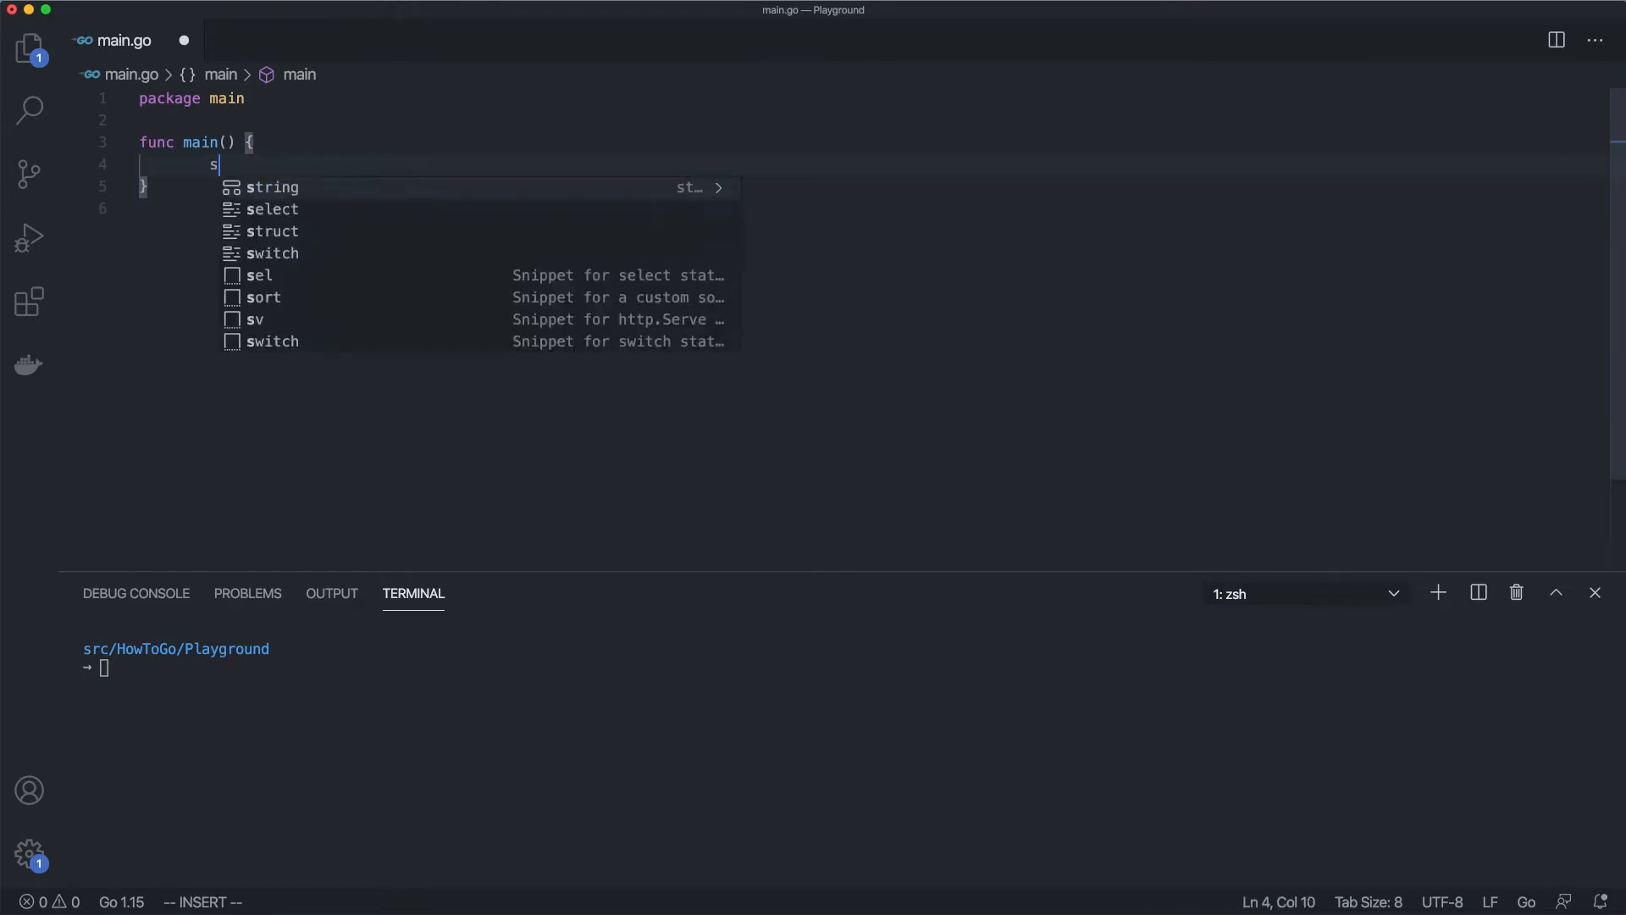
type("tatusCodes := [")
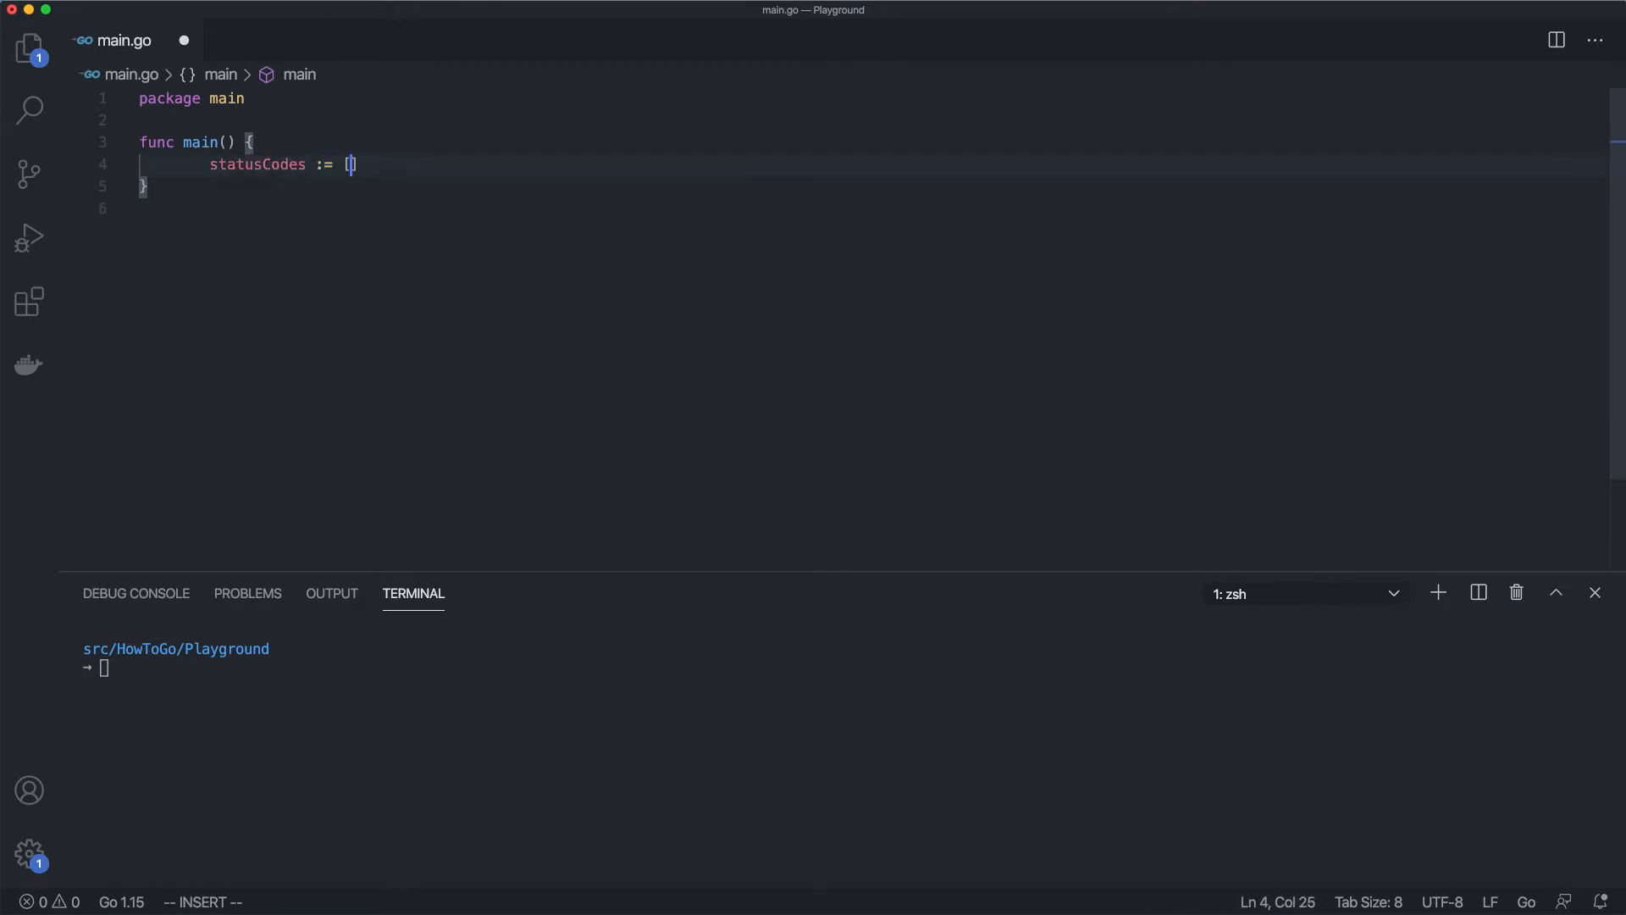
type("int{200, 301}")
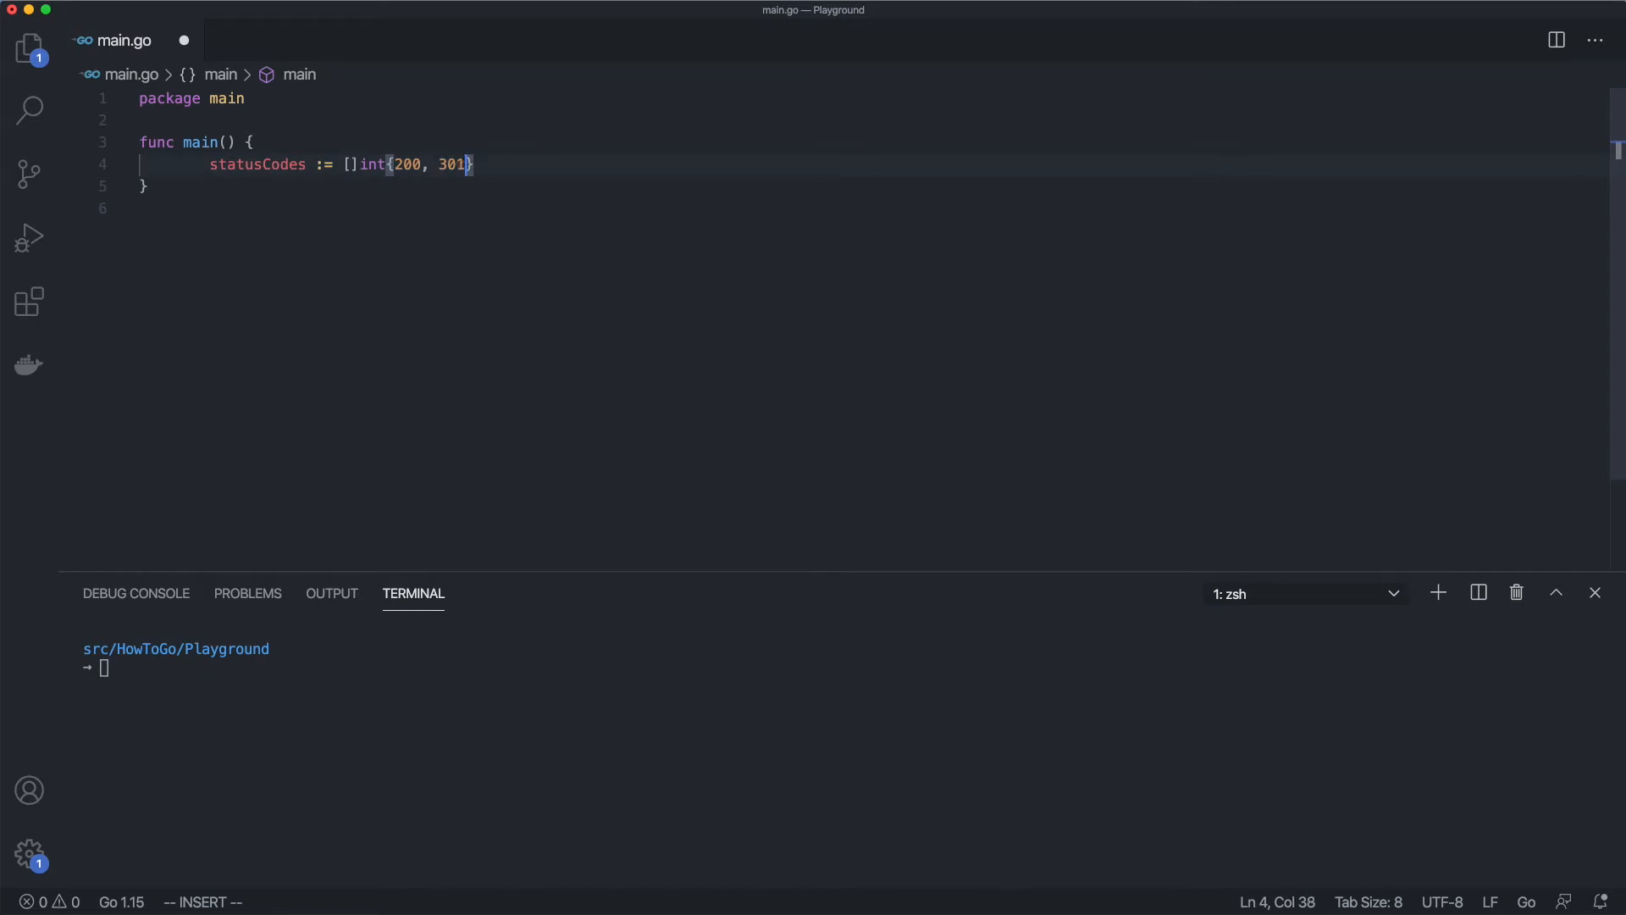
type(", 404, 500")
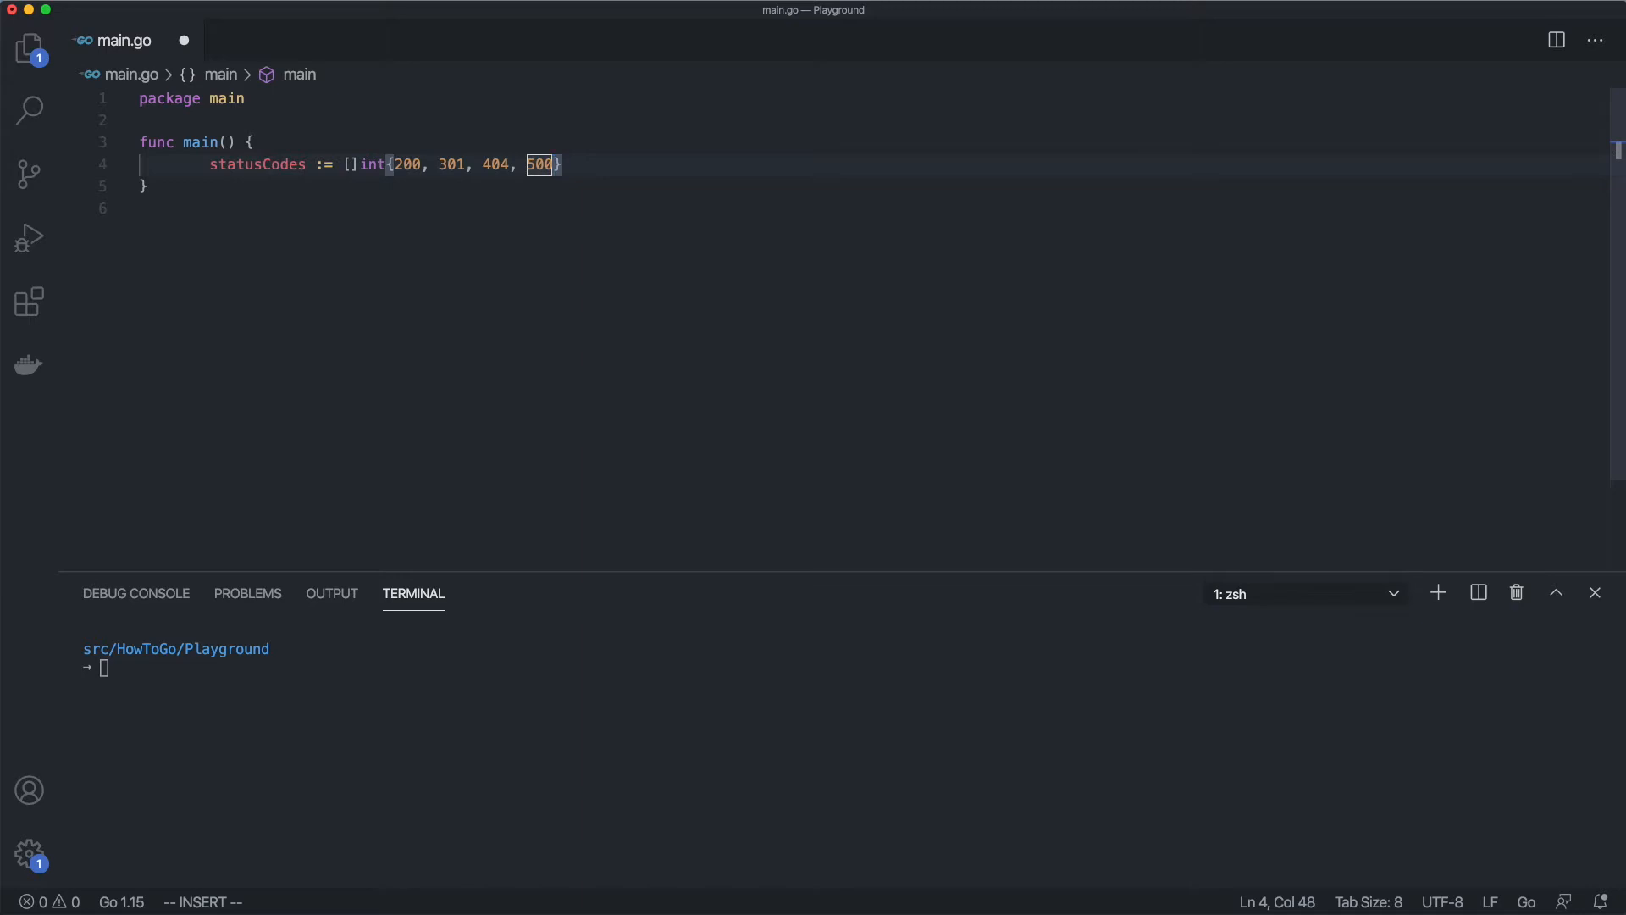
mouse_move(741, 207)
type("for _, c")
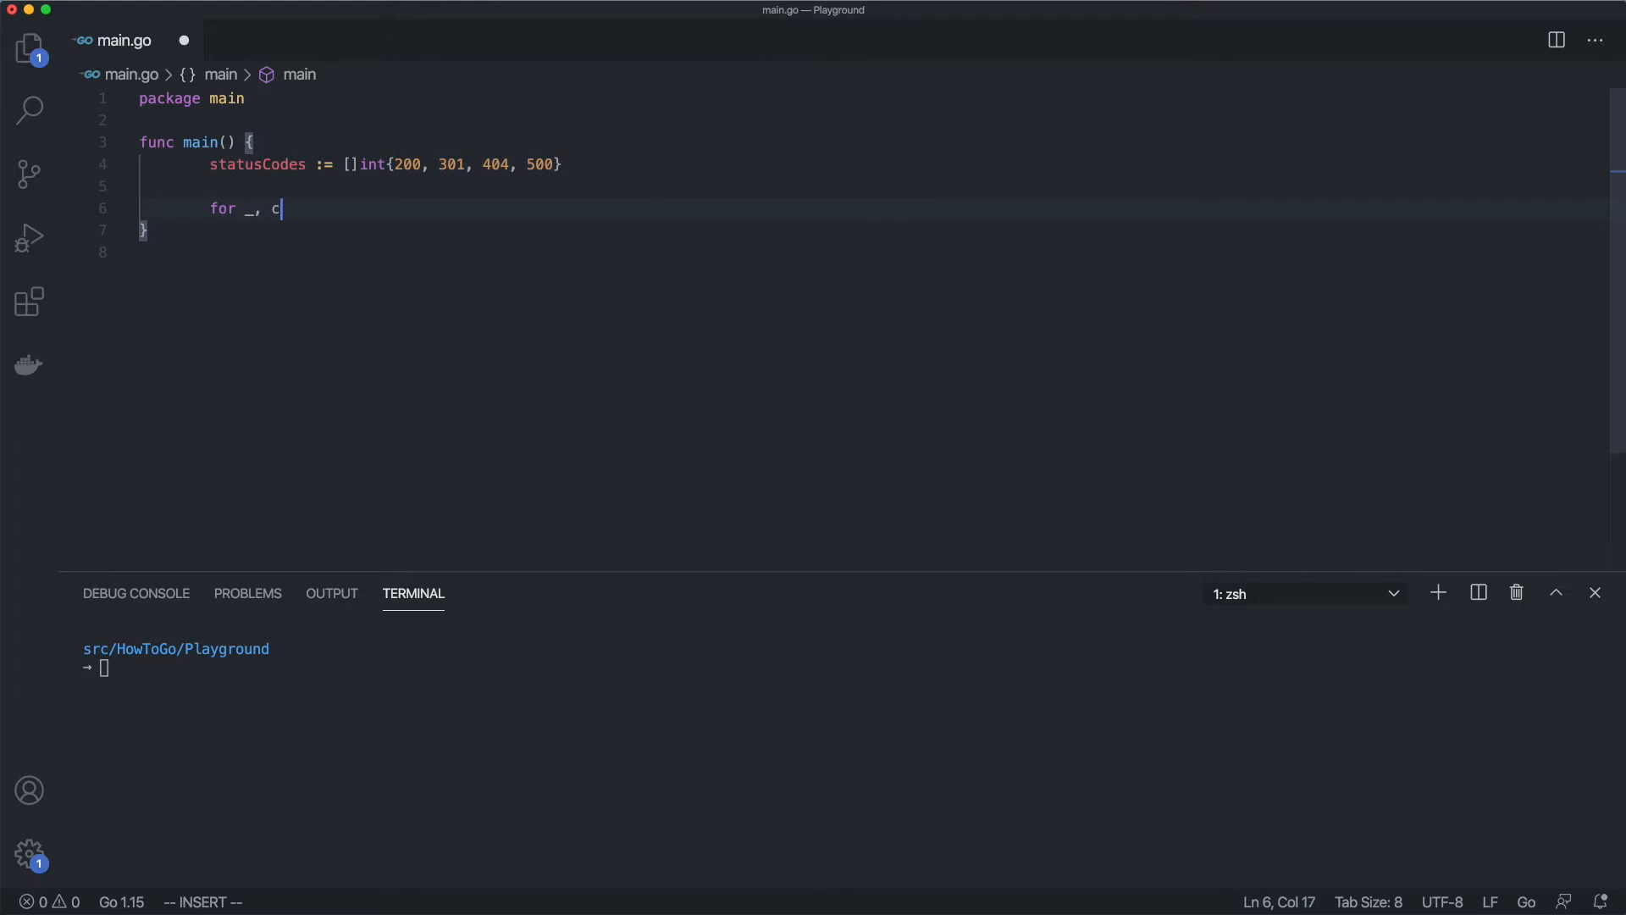
Loop over statusCodes and print 'Code %d; Successfull response' for 200
type("ode := range statusCodes")
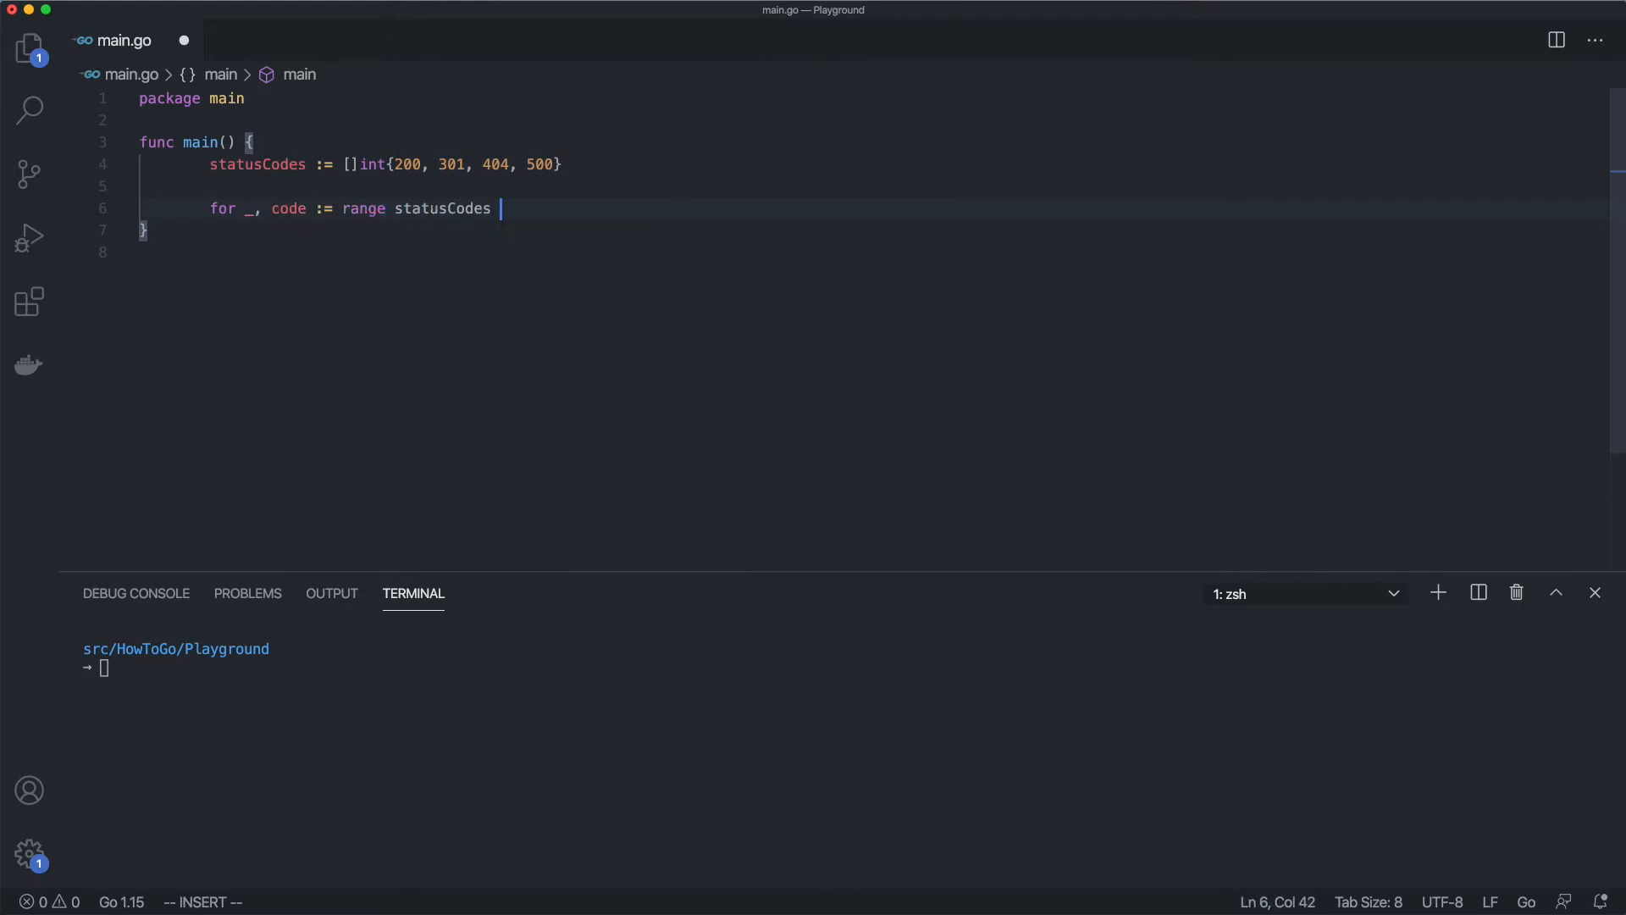
type("{")
type("fmt.Printf(\"Code ")
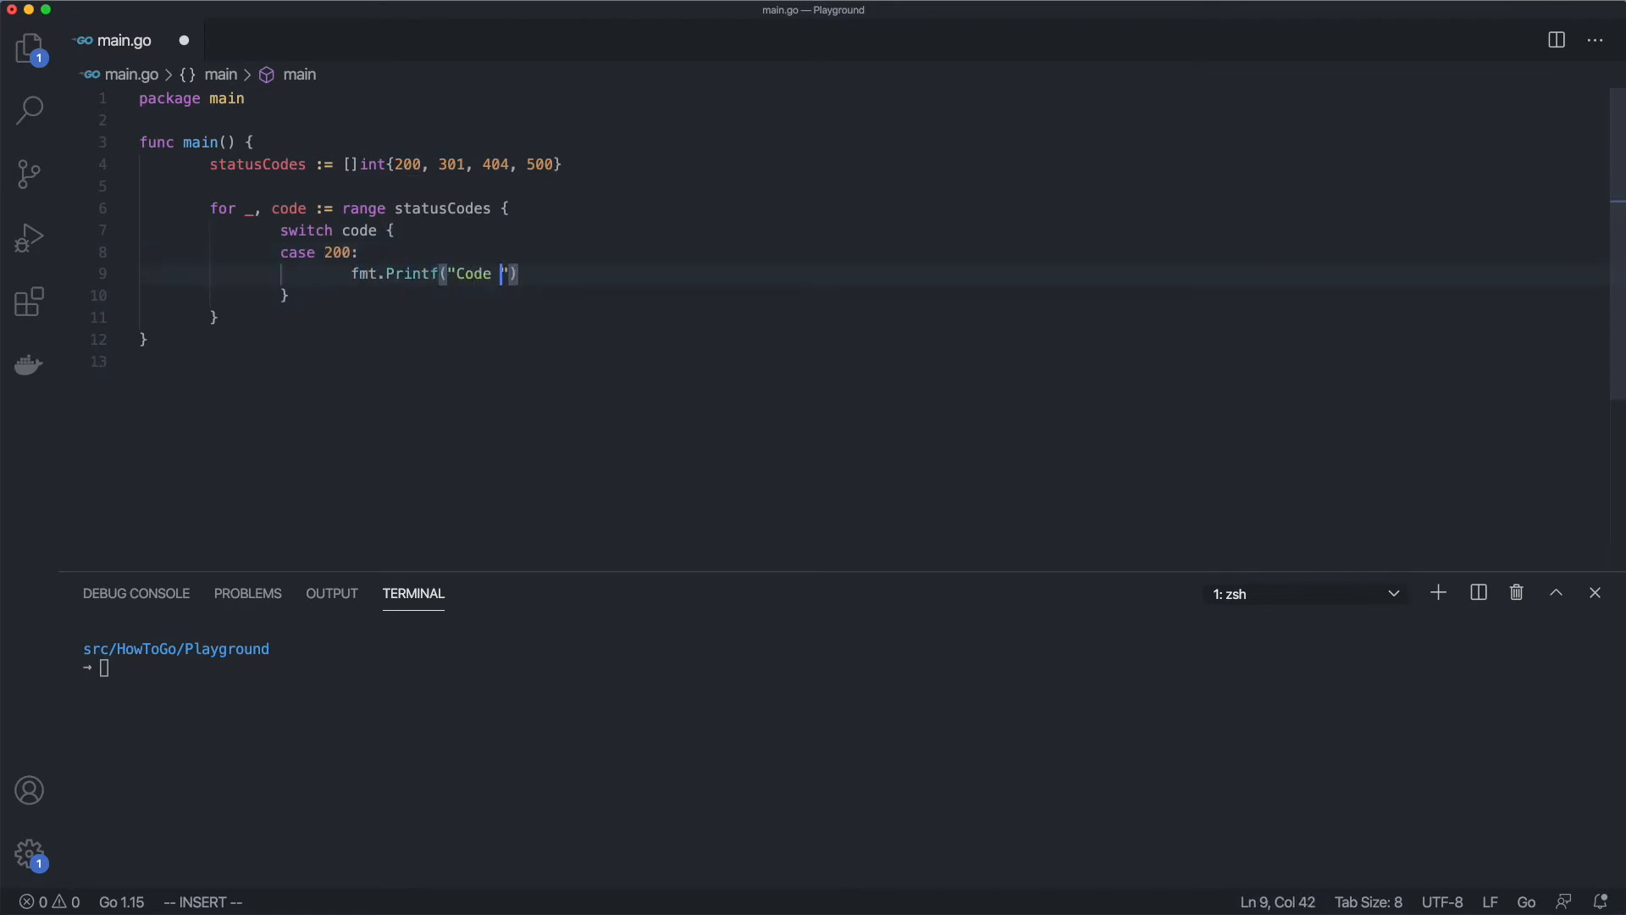
type("%d; Successfull")
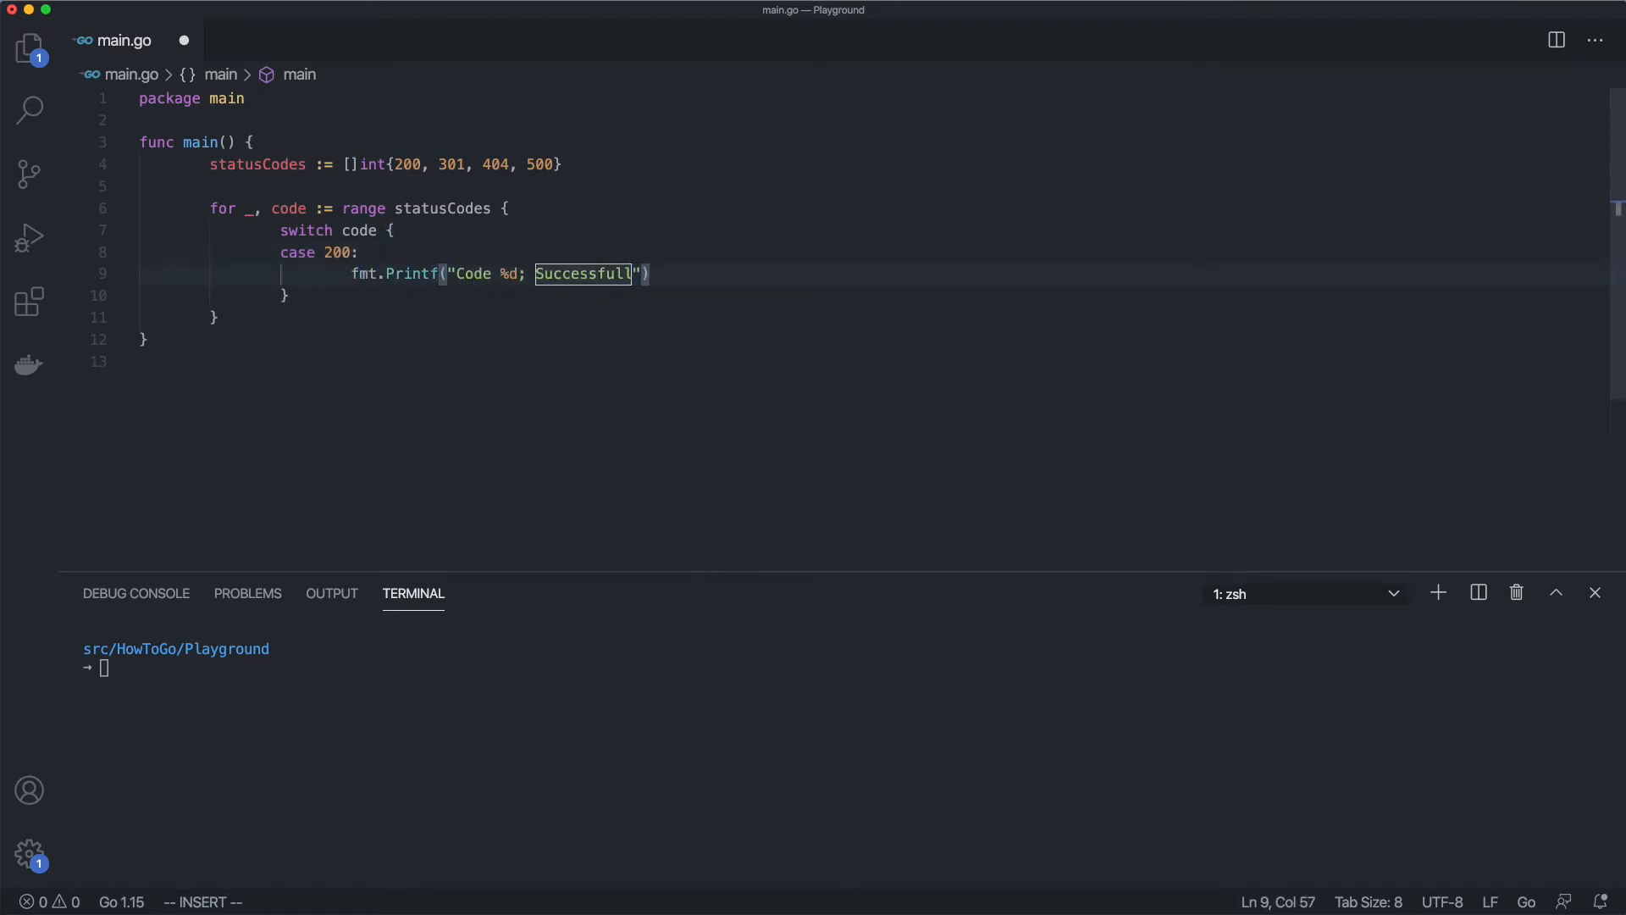
type("response\\n\", code")
type("fmt.Printf(\"Code %d;")
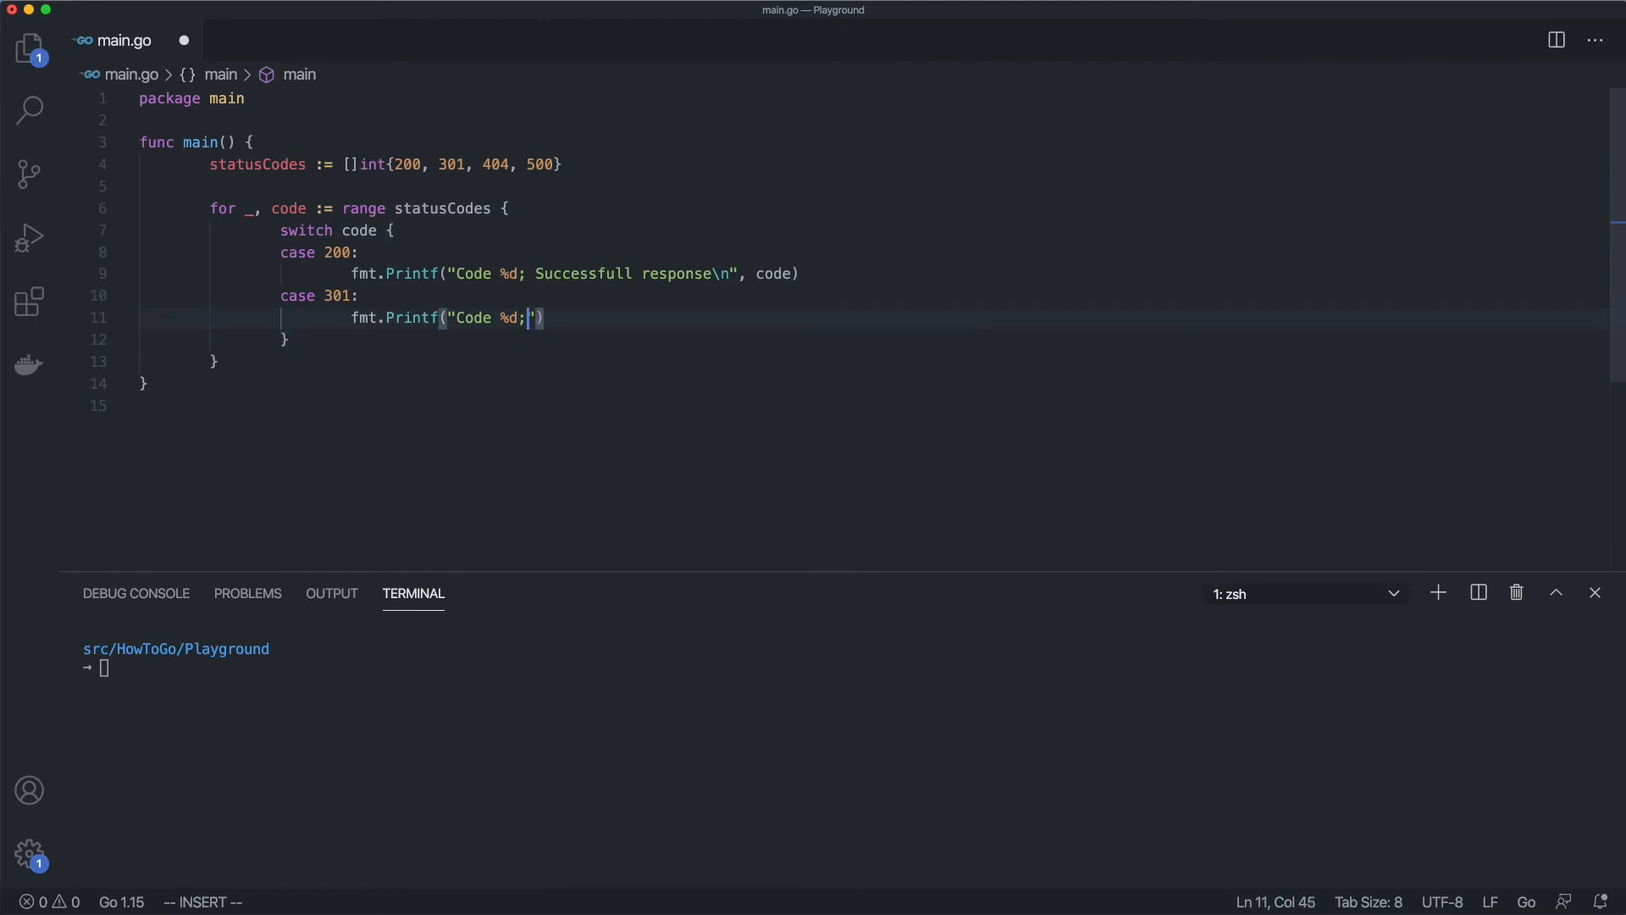
Add Redirection message, Client error response and Server error response printouts
type("Redirection message\\n")
type("fmt.Printf(\"Code %d; ")
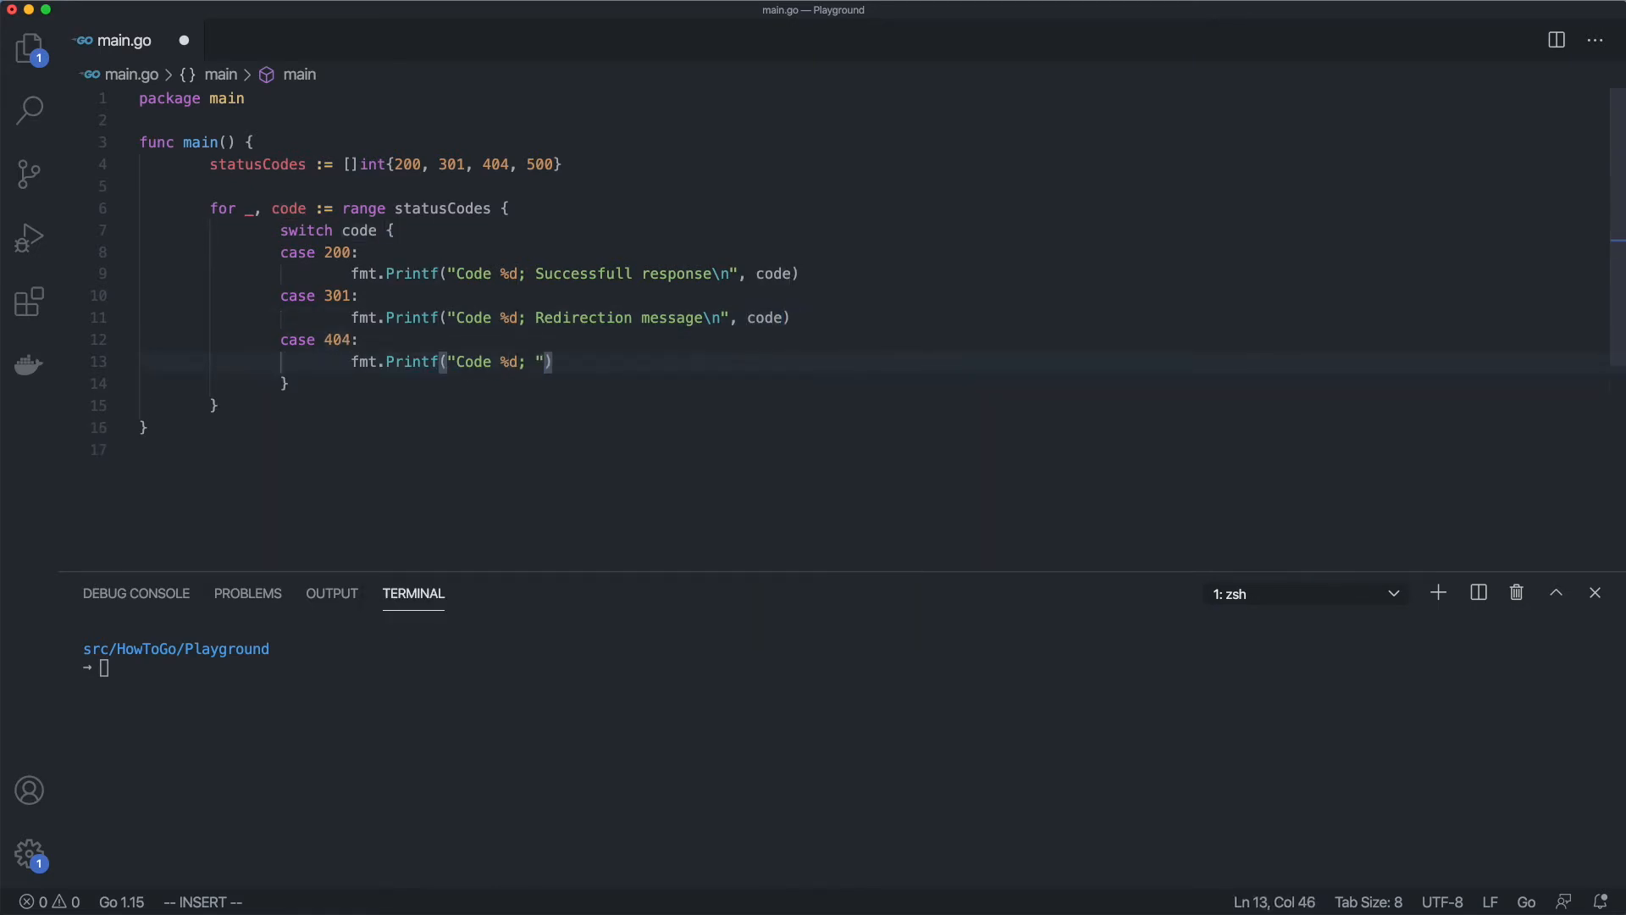
type("Client error response\\n")
type("fmt")
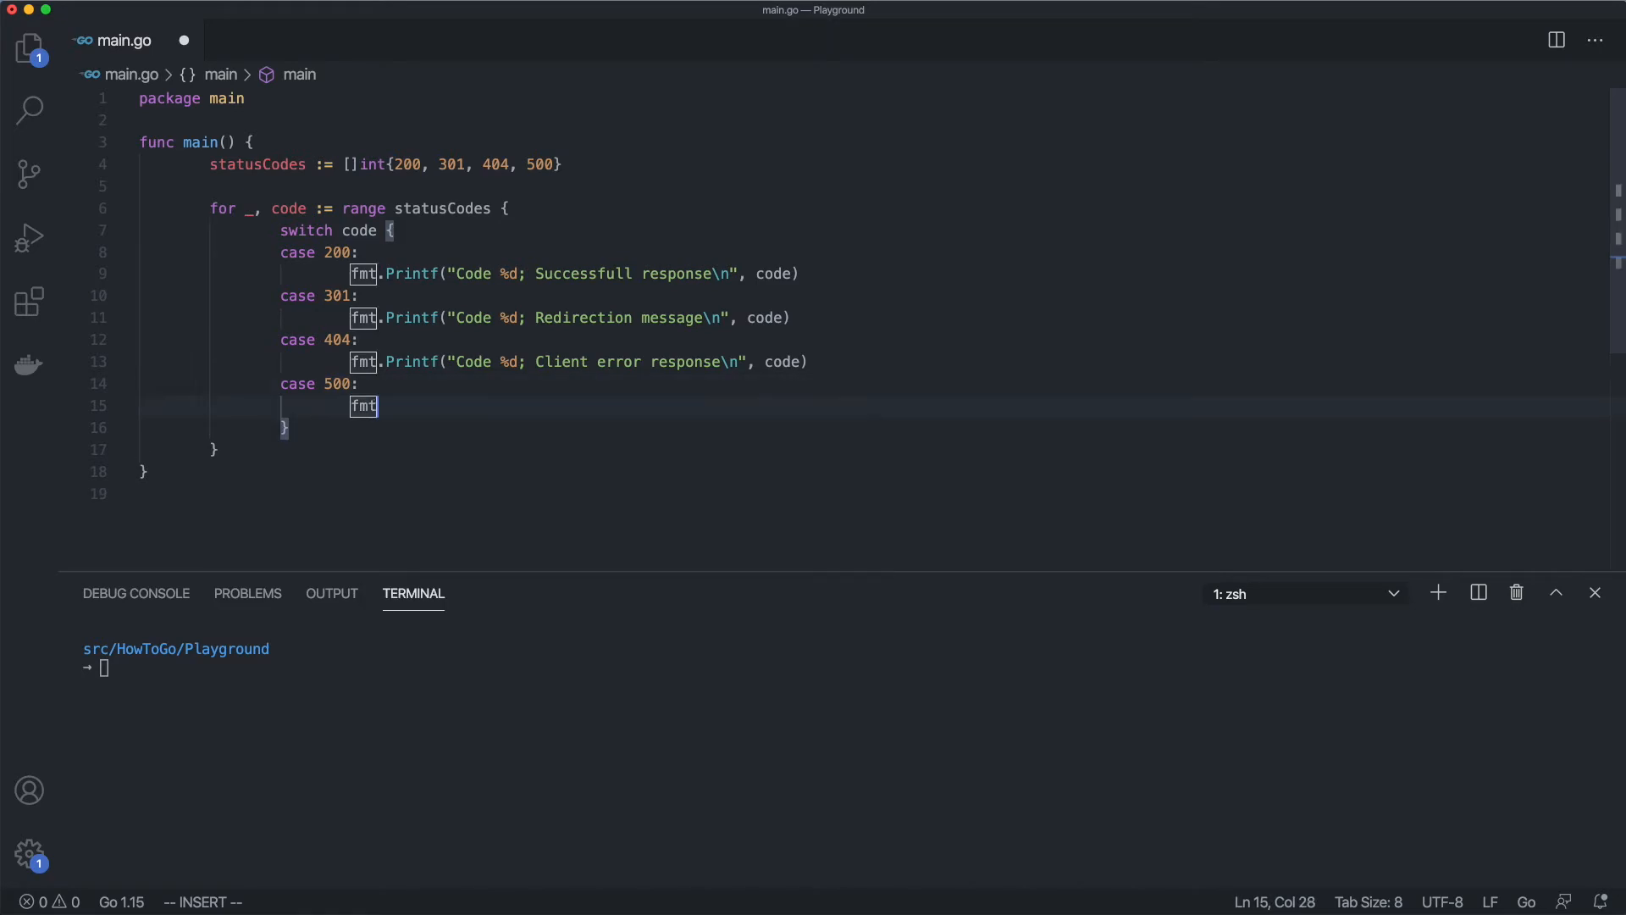
type(".Printf(\"Code %d\")")
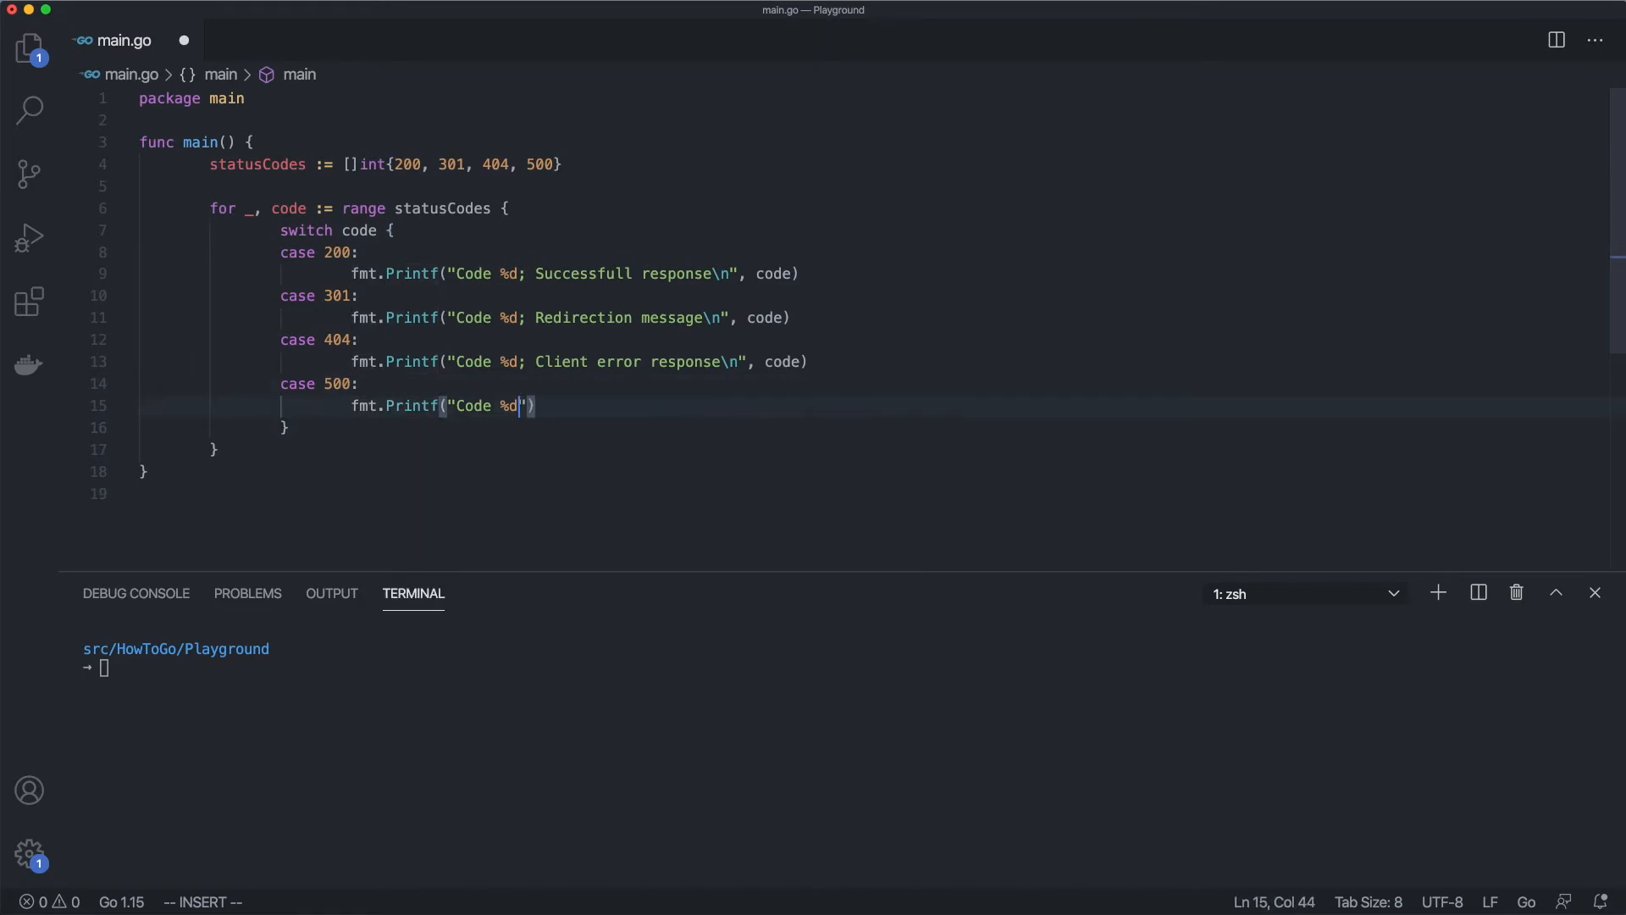
type("; Server e")
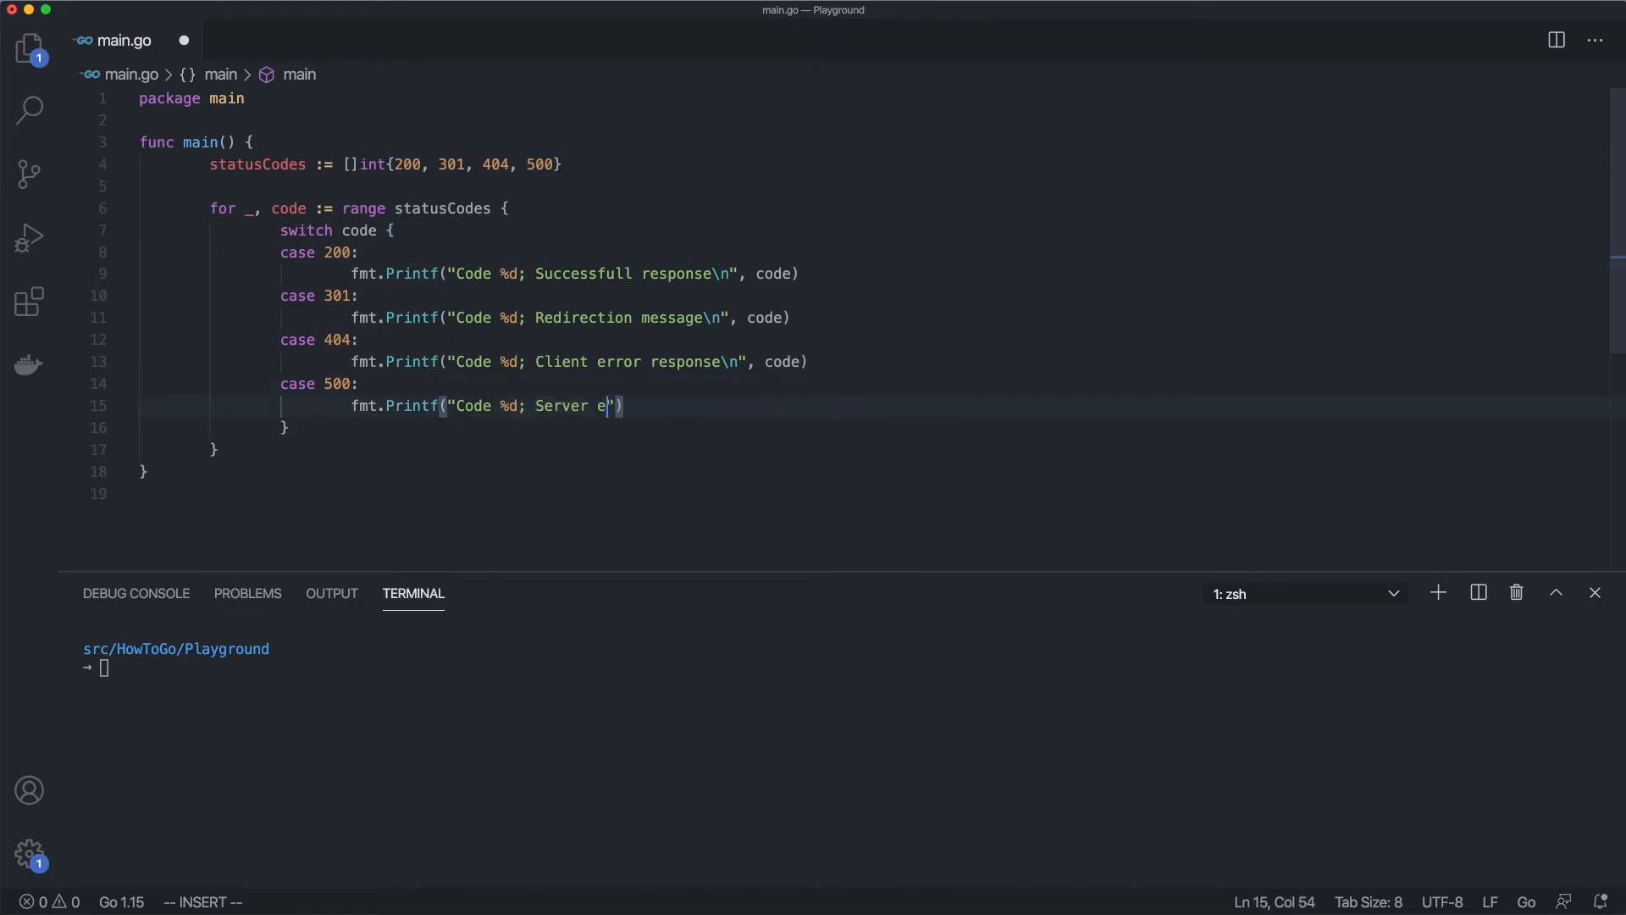
type("rror response\\n\", code")
left_click(293, 667)
type("go run main.go")
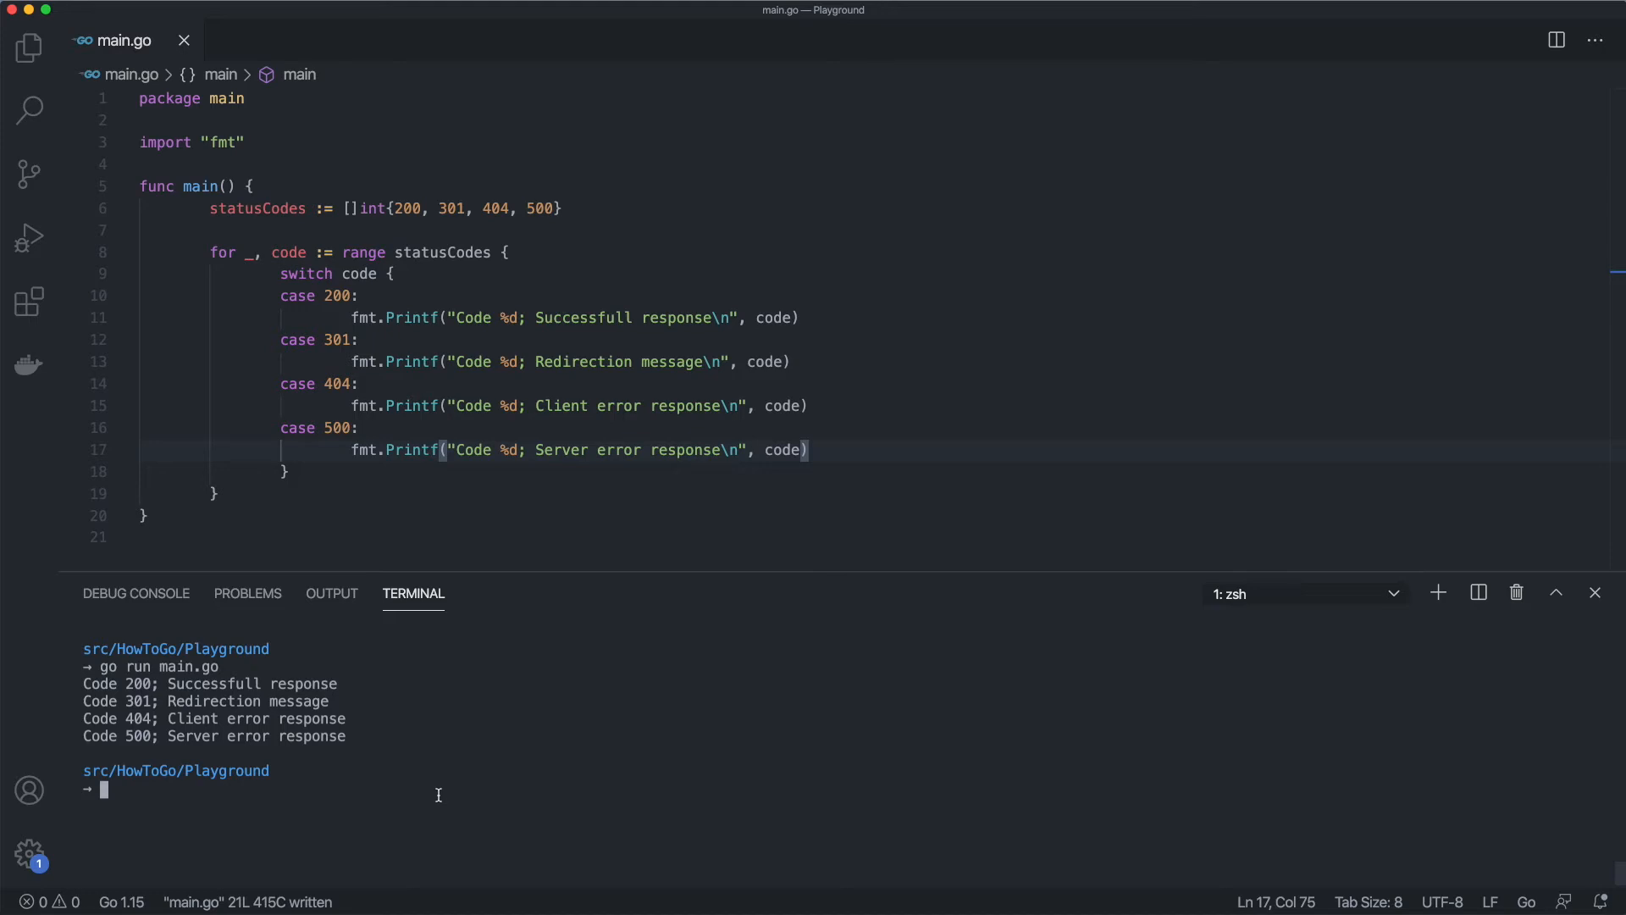
mouse_move(532, 777)
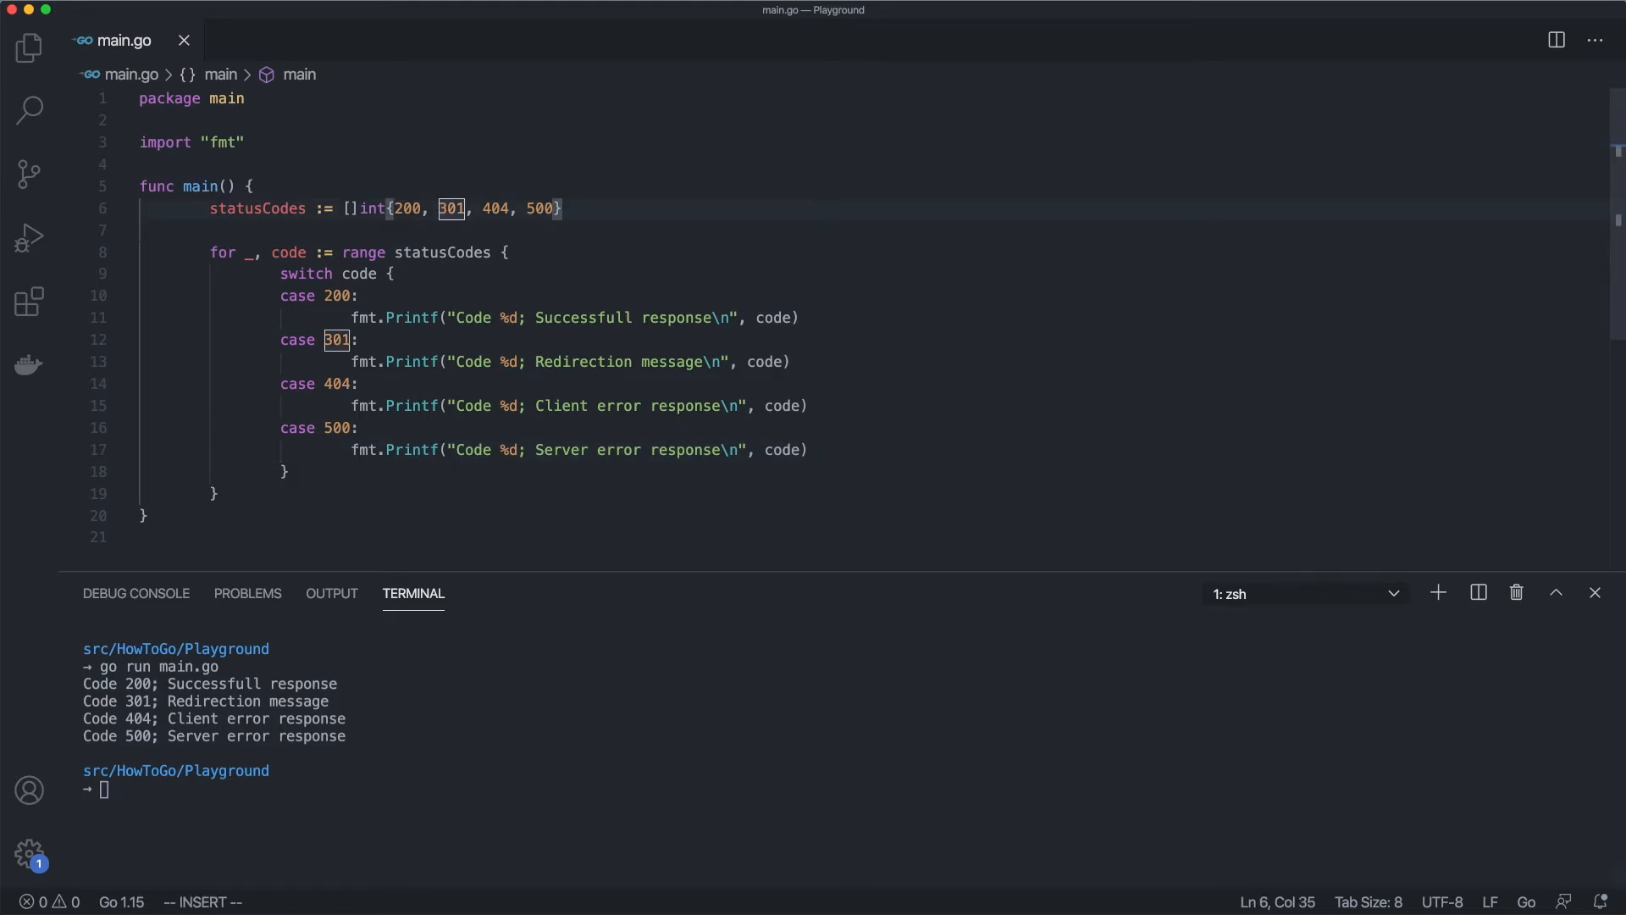
Add codes 201, 204, 400 and other 30x codes to grouped cases, then run main.go
type("201, 204, 30")
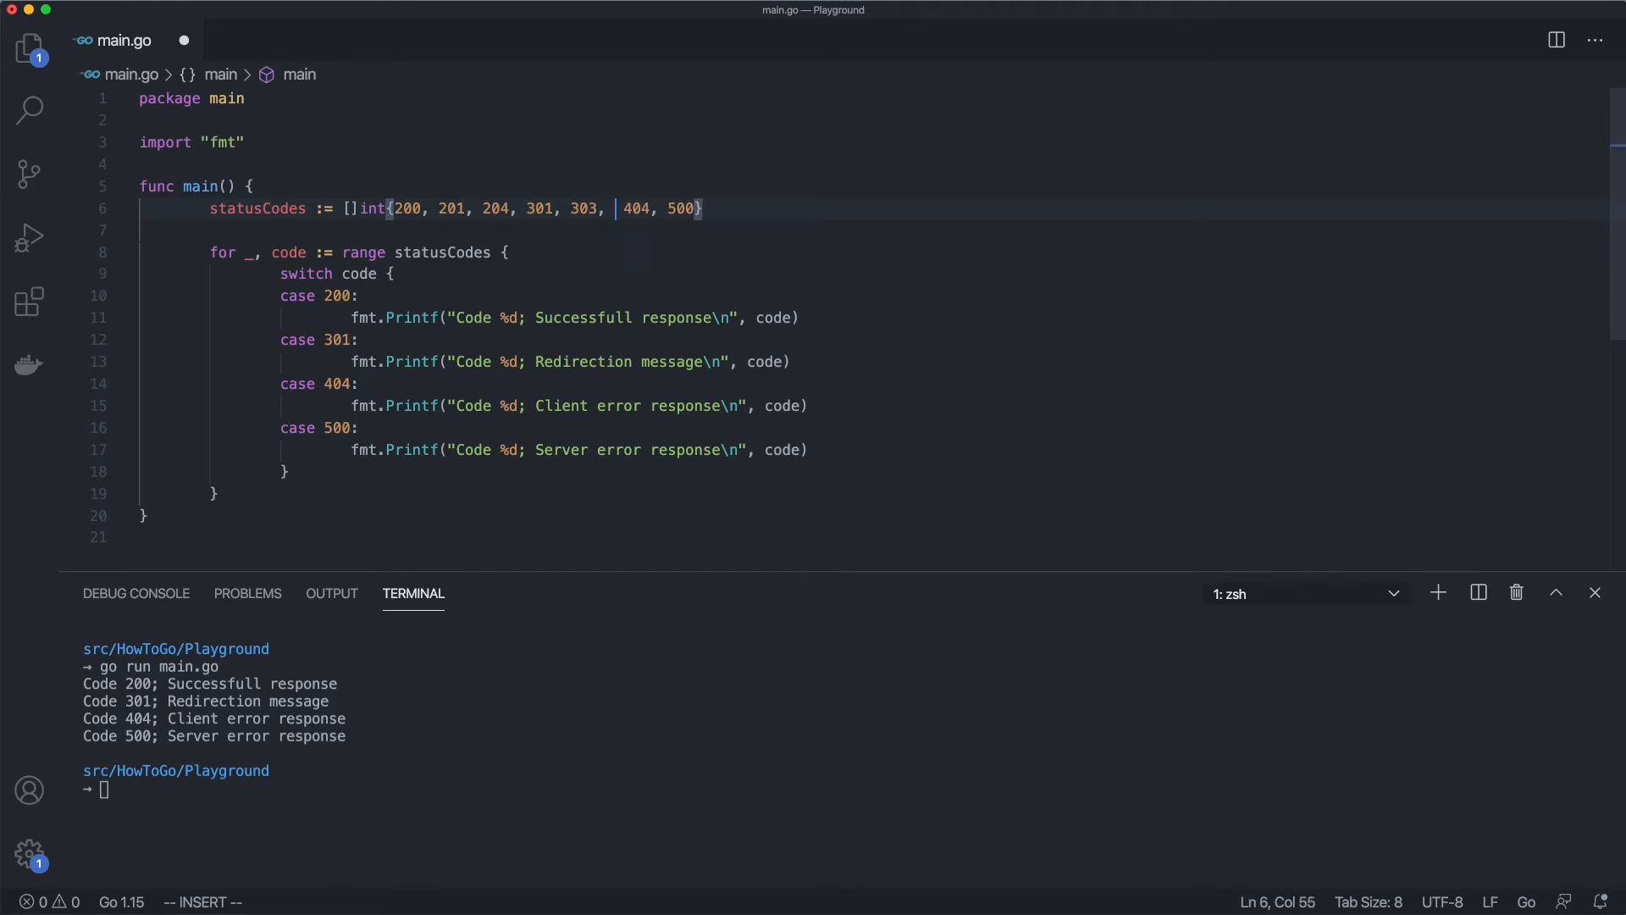
type("400, 40")
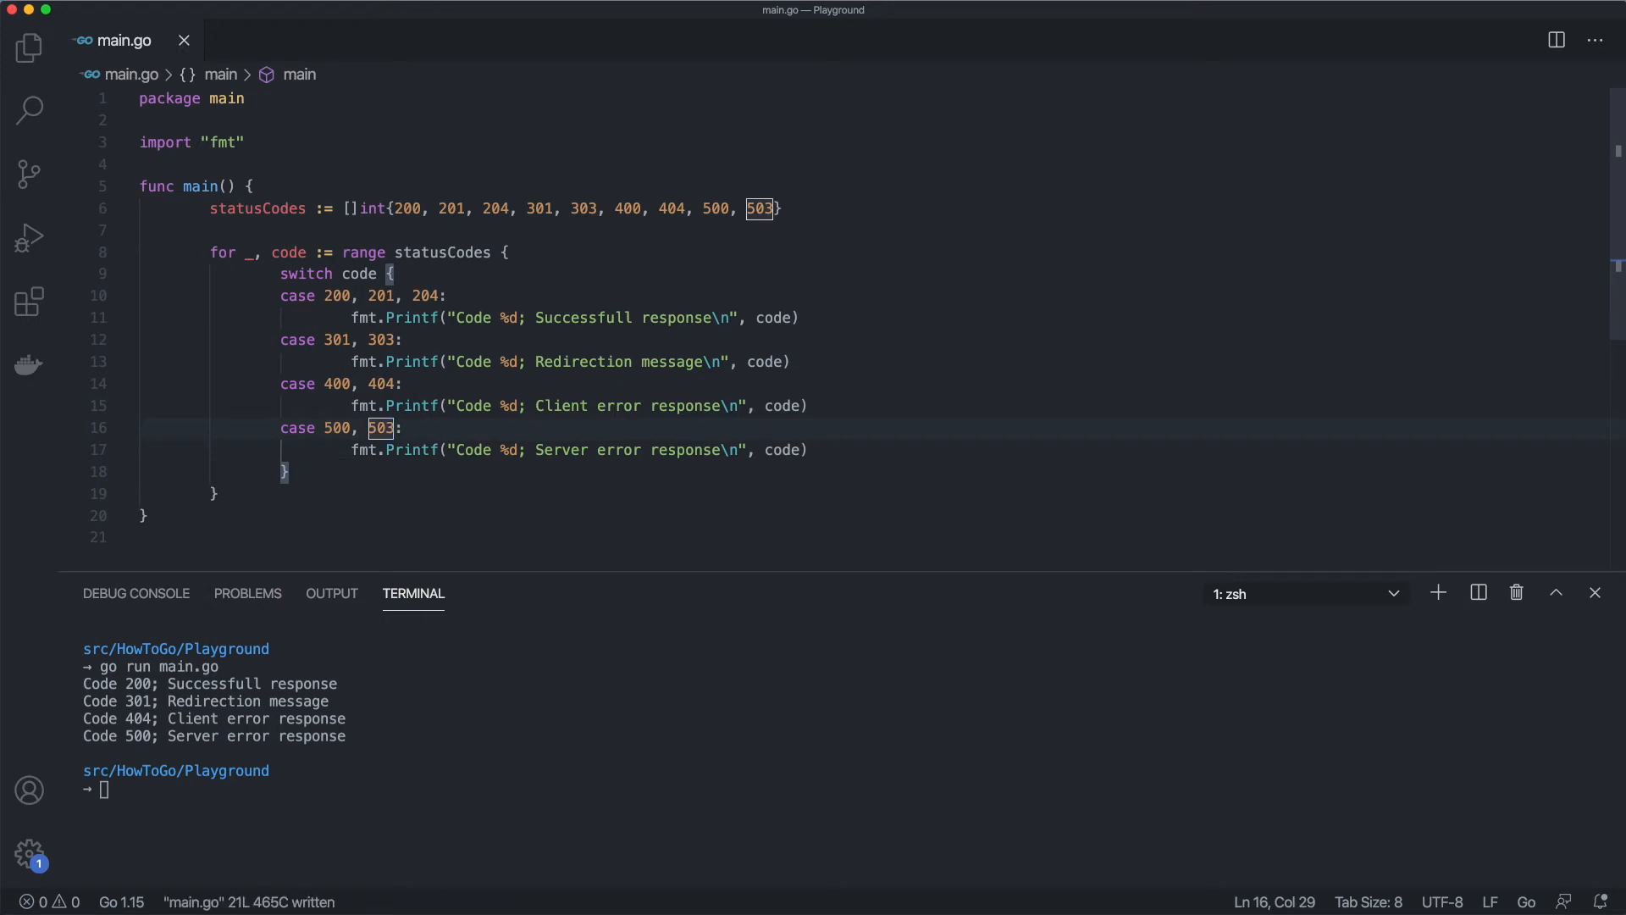
key("Return")
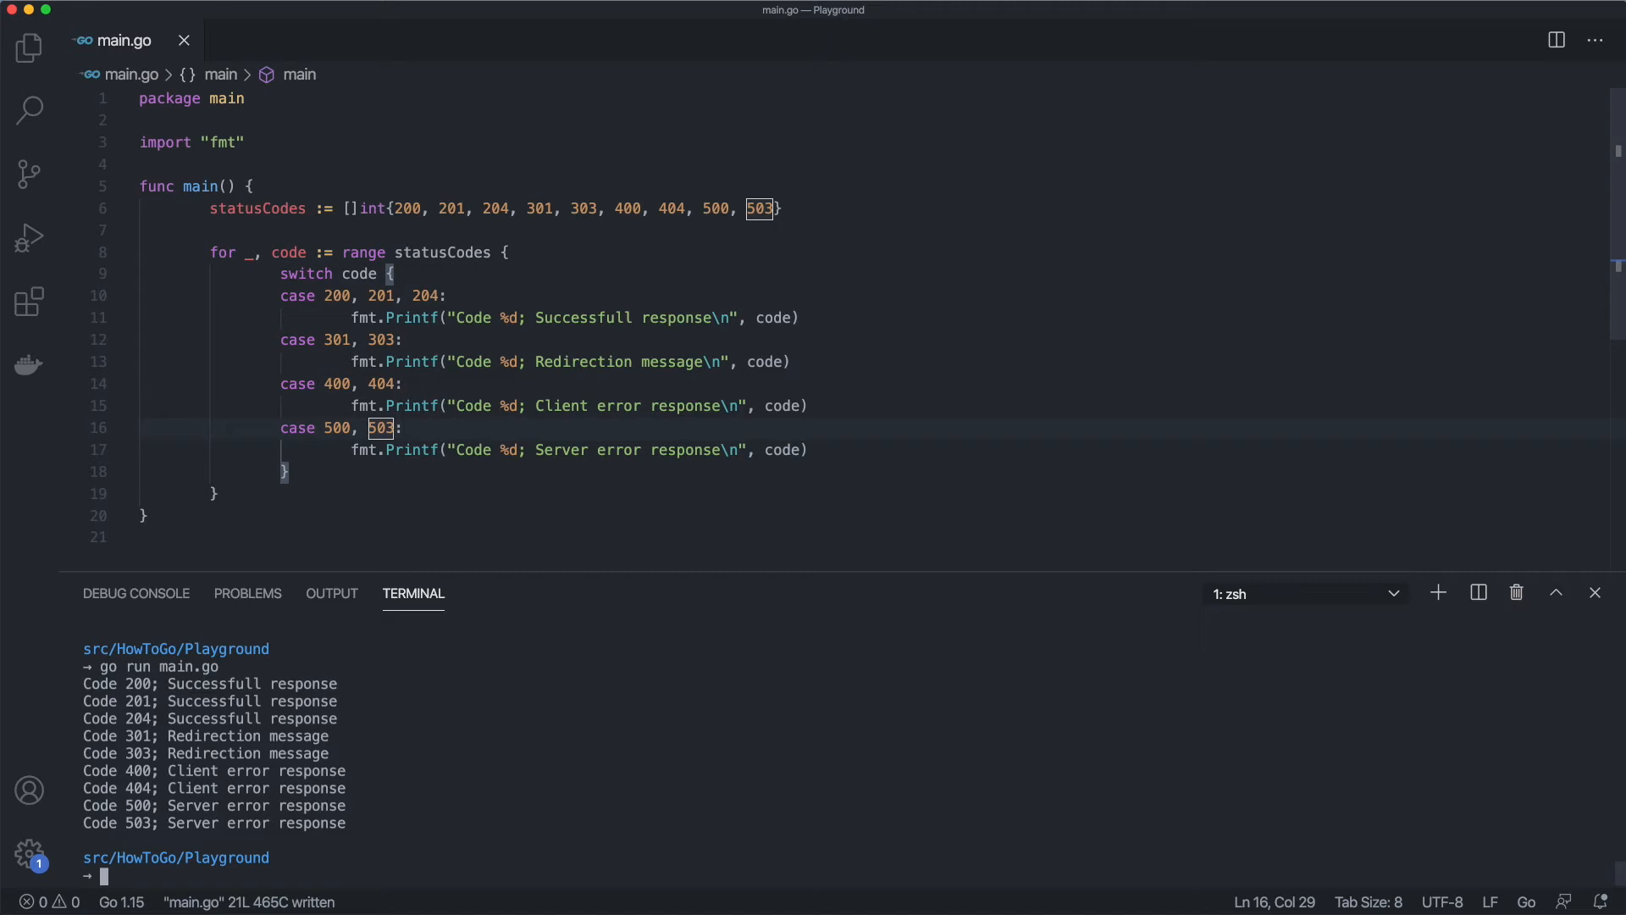
mouse_move(623, 734)
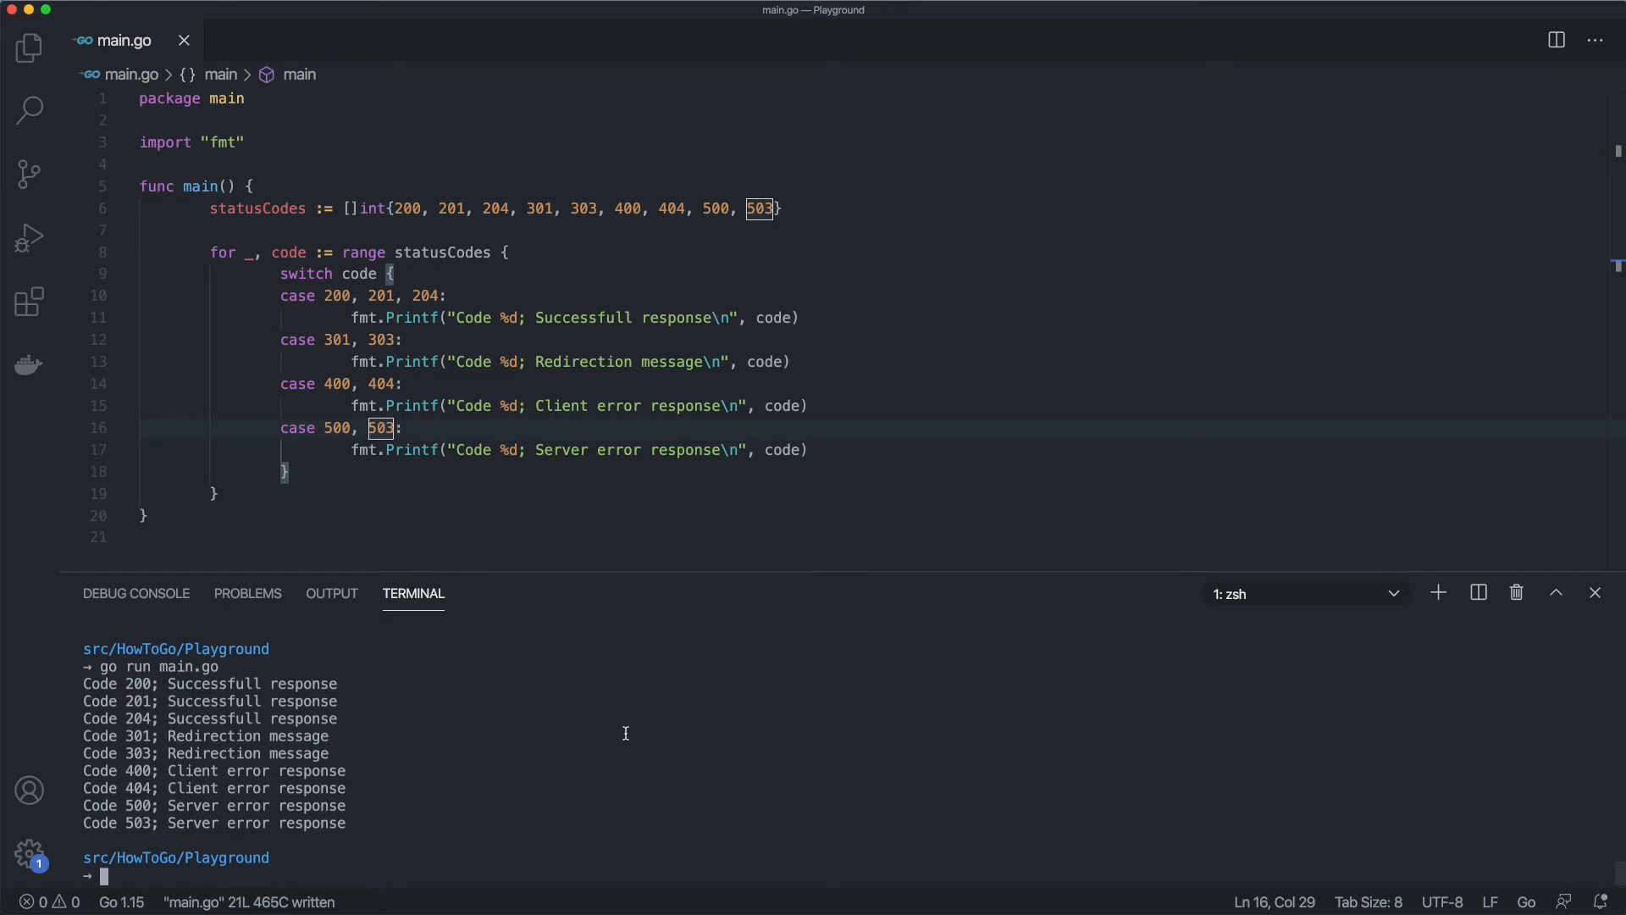
mouse_move(395, 198)
type("0, ")
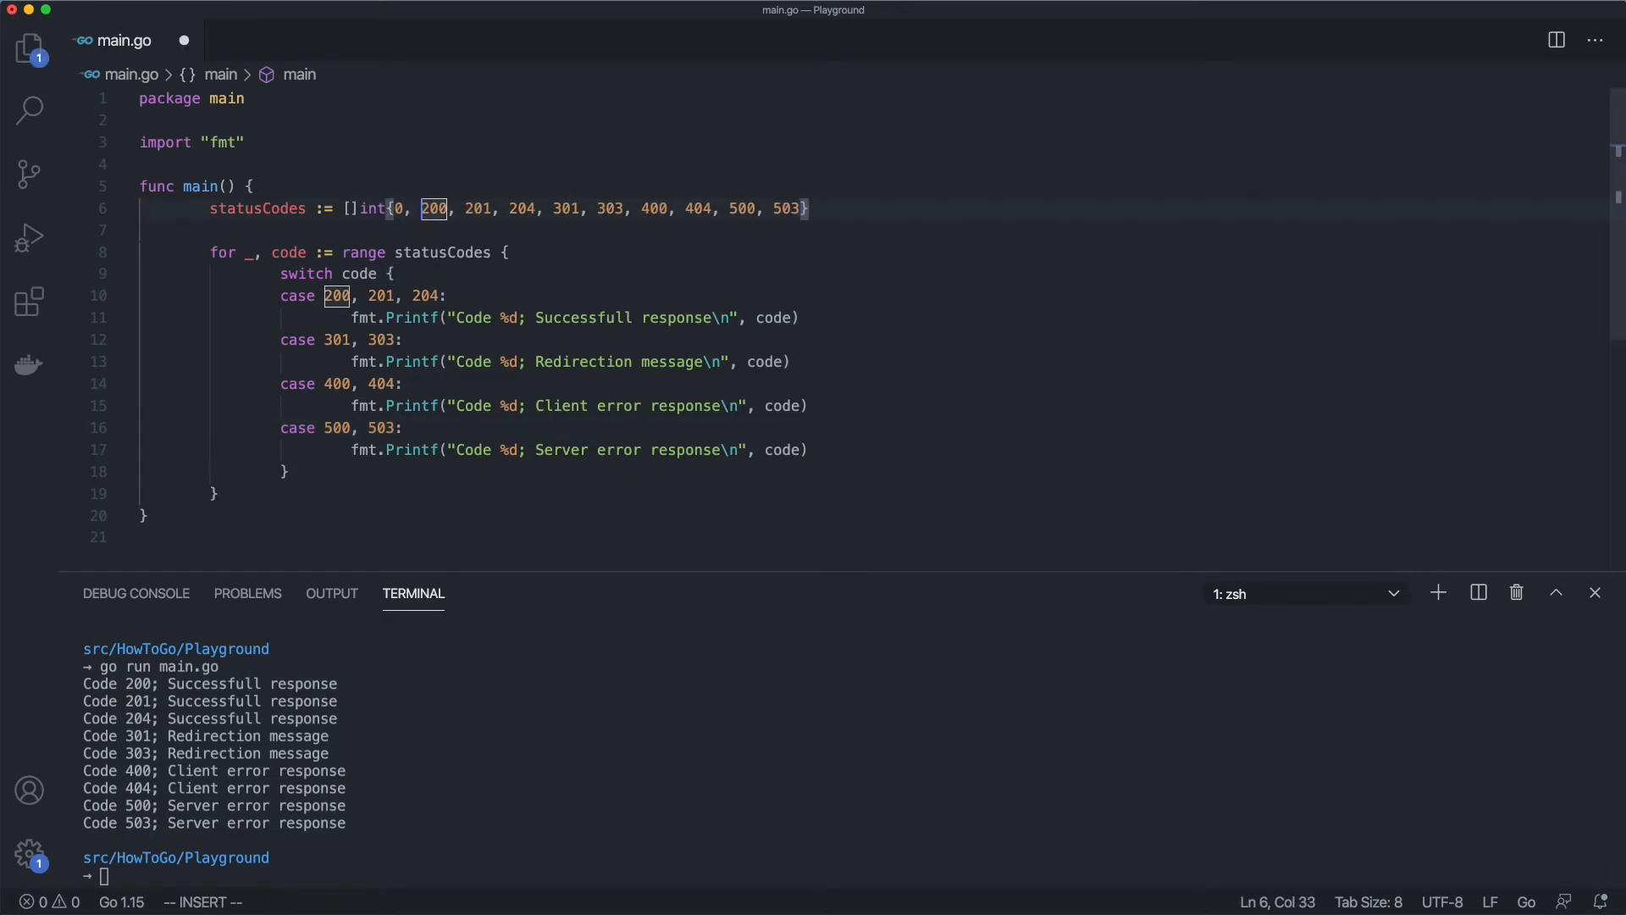
mouse_move(494, 444)
type("default:")
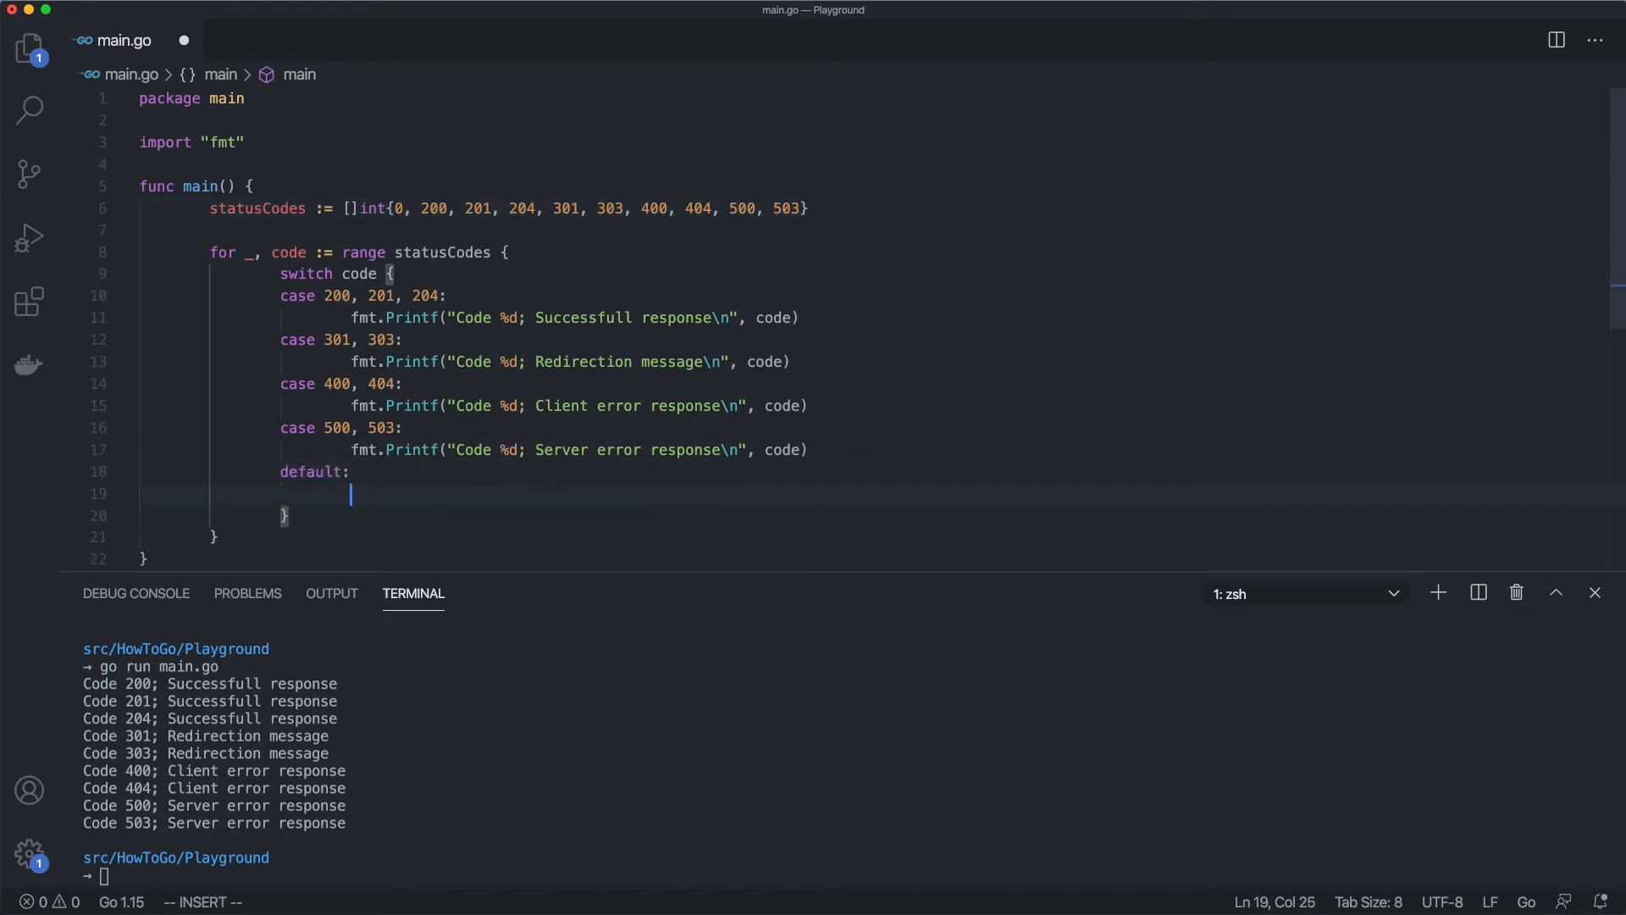
Add a default case printing 'Code %d; Invalid or unknown response'
type("fmt.Printf(\"Code\")")
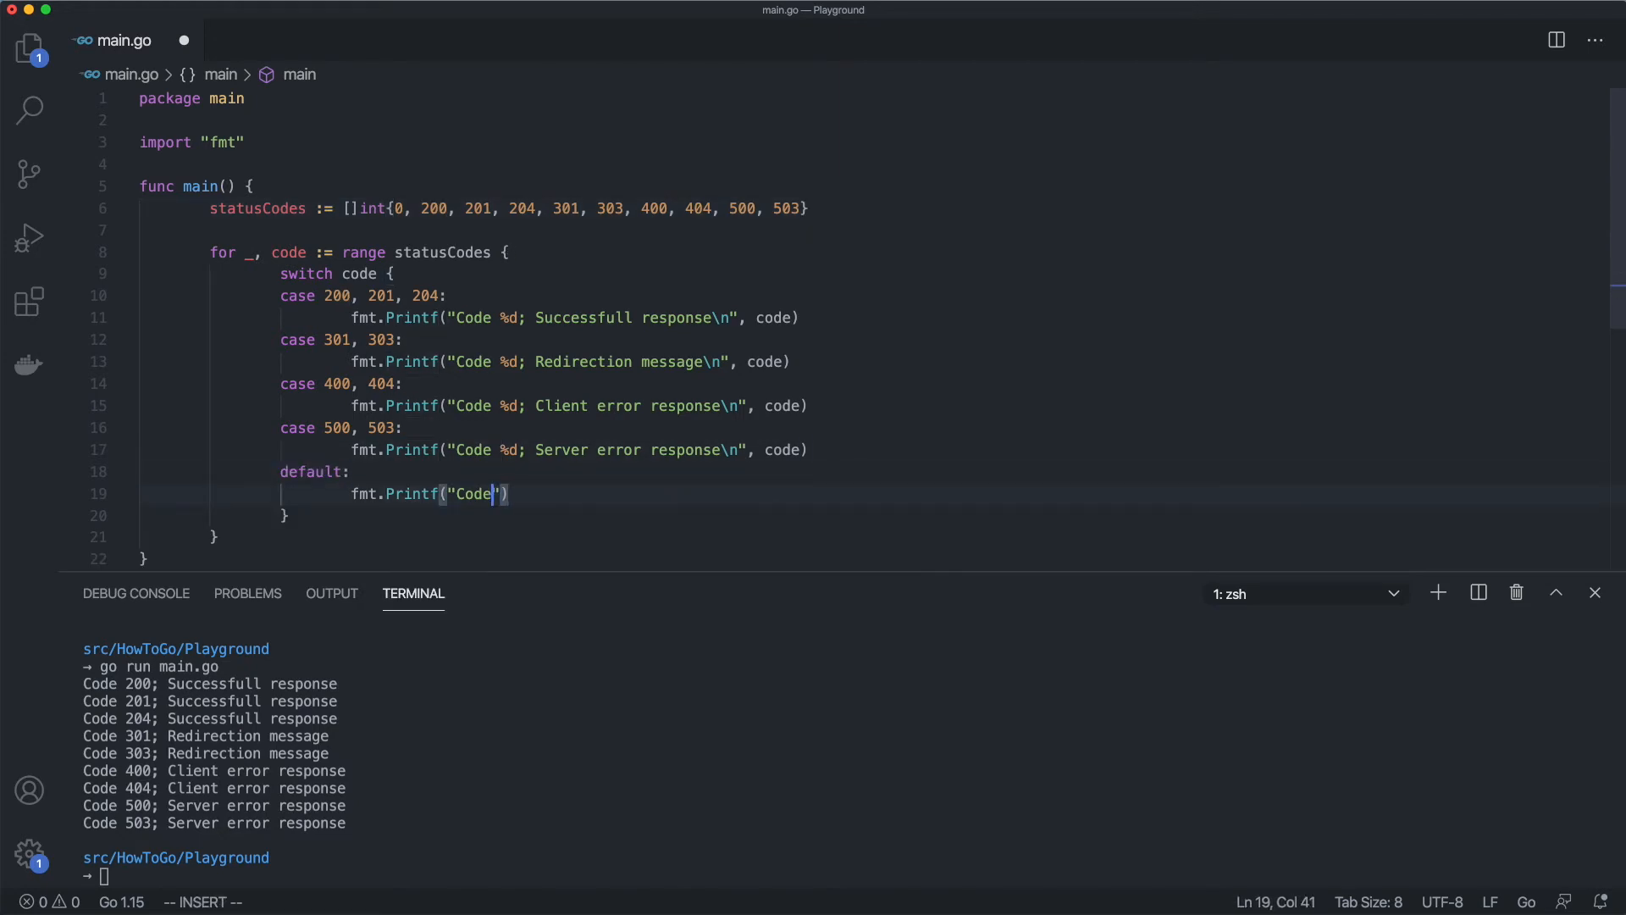
type("%d; Invalid")
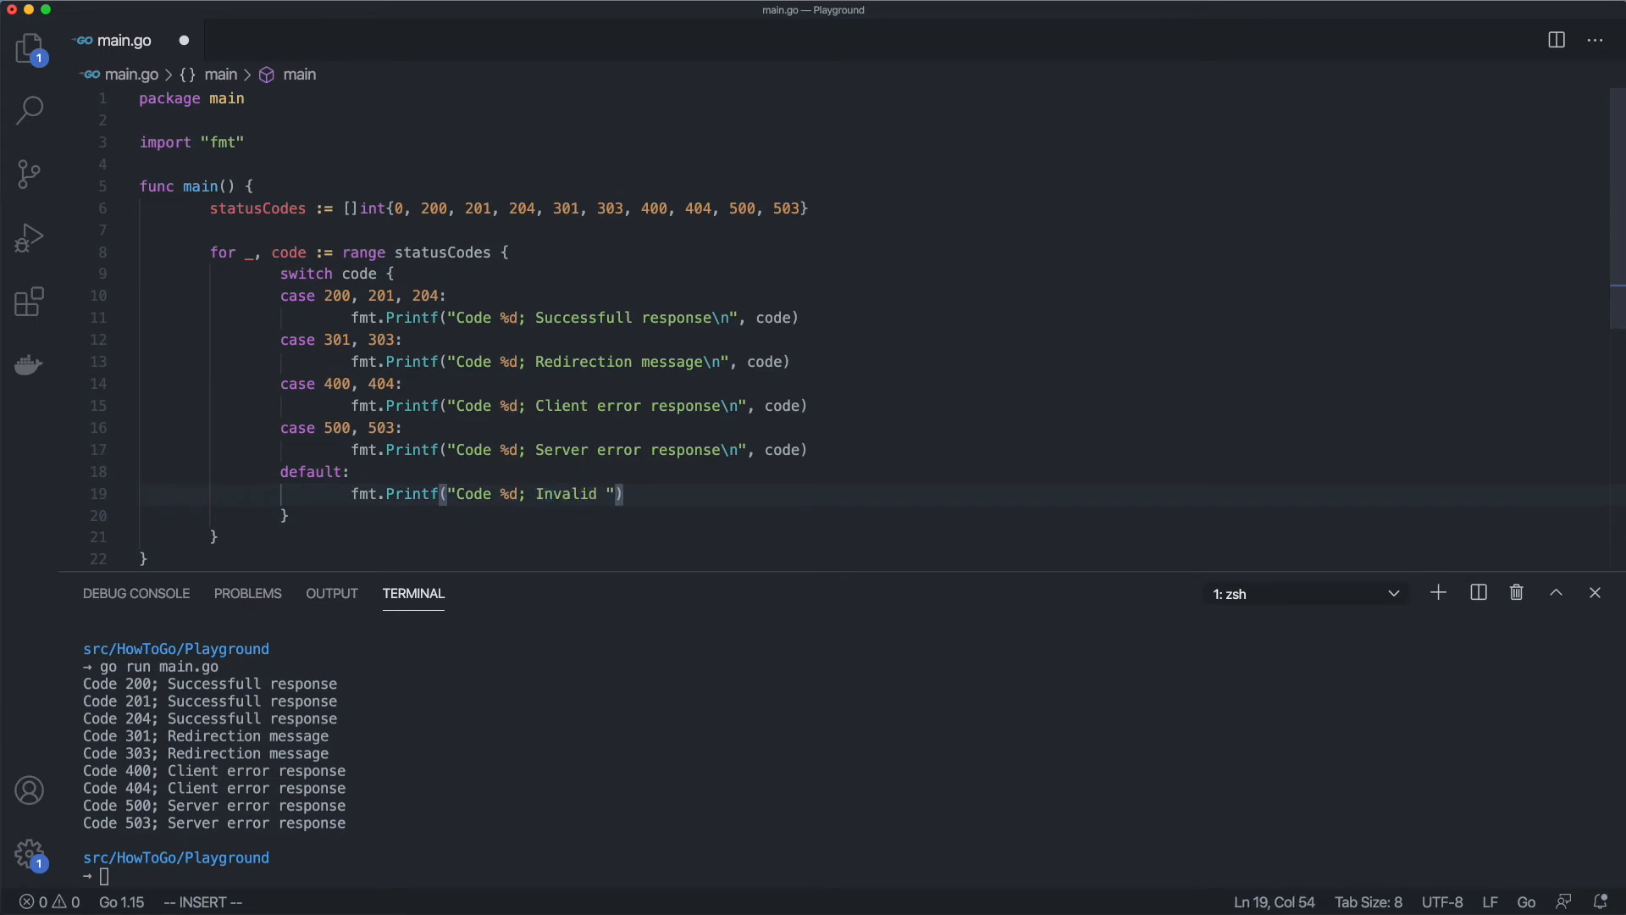
type("or unknown response\\n")
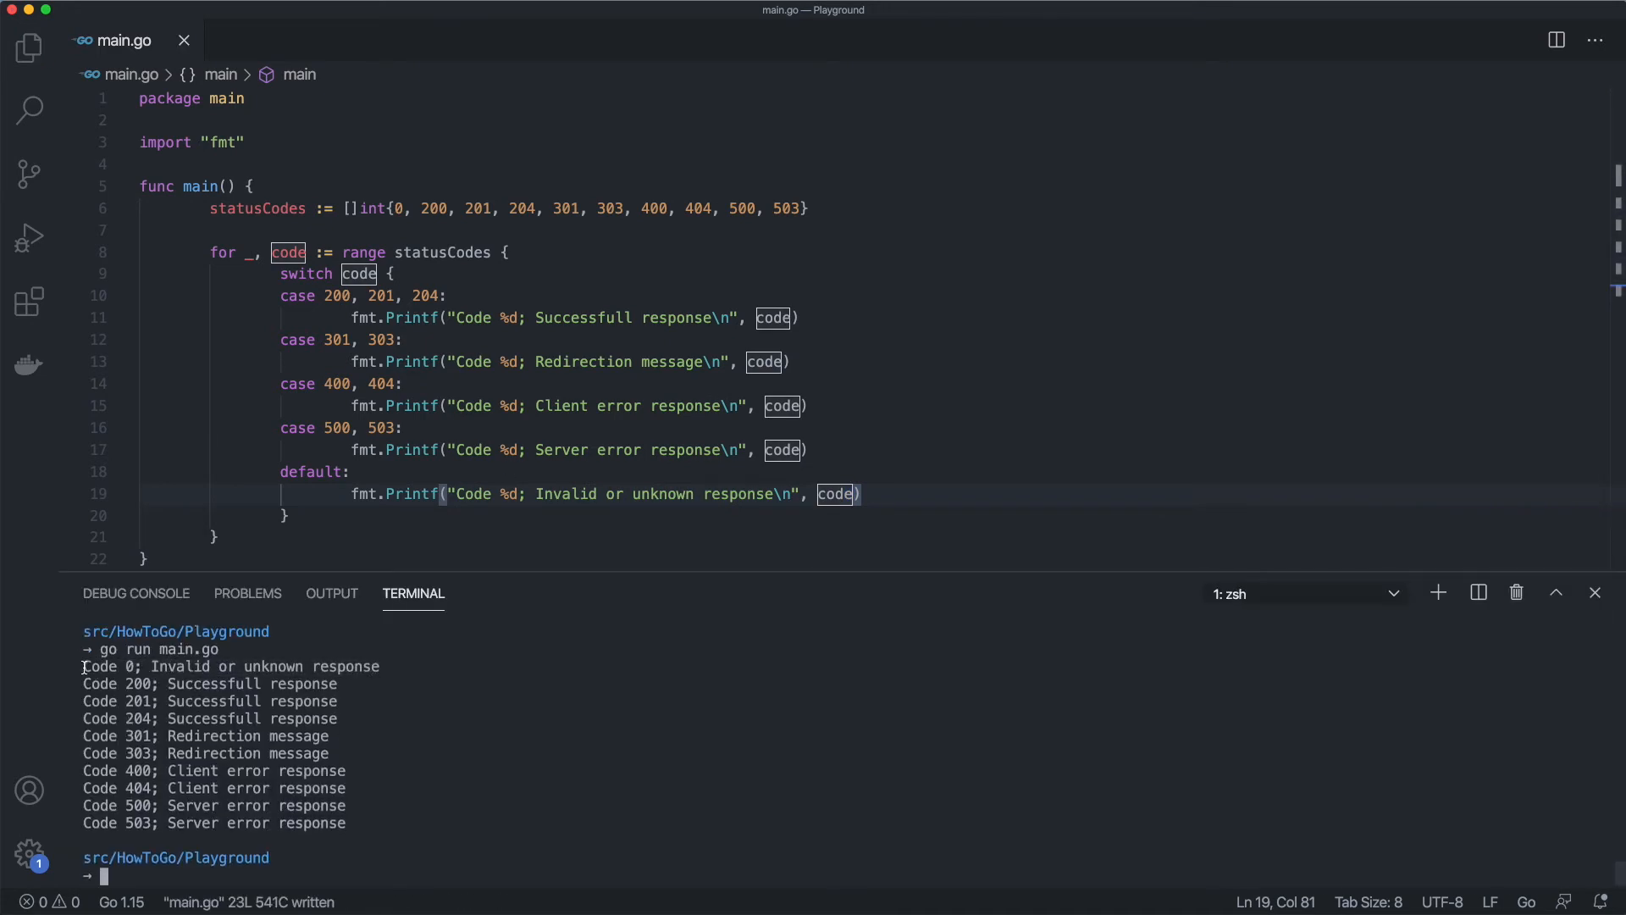
mouse_move(72, 675)
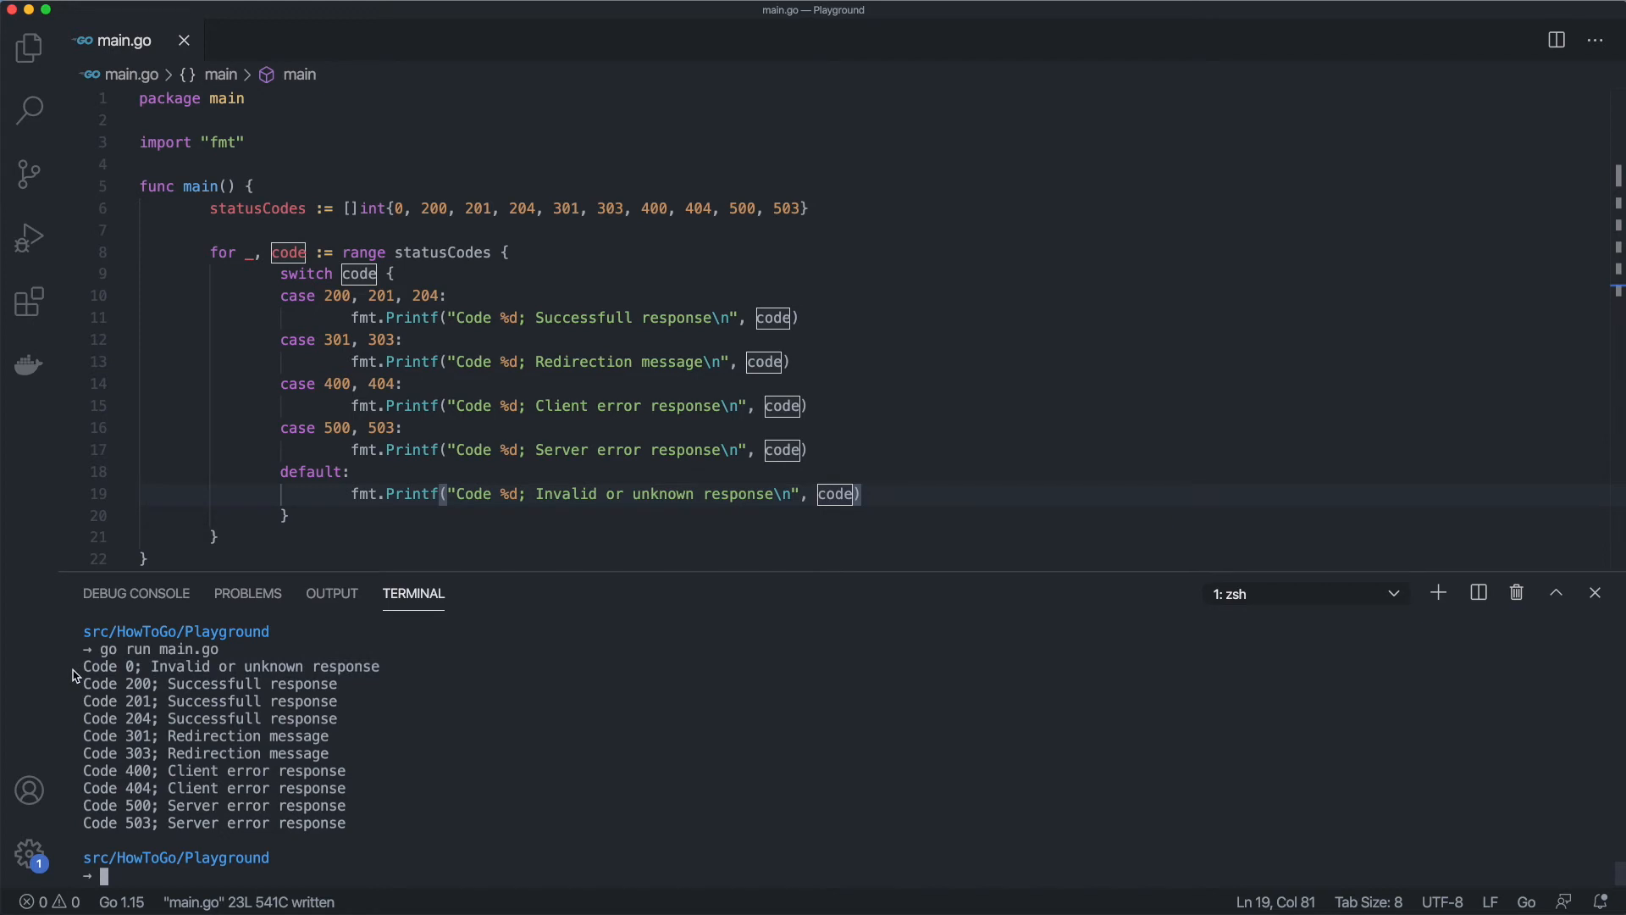
mouse_move(83, 670)
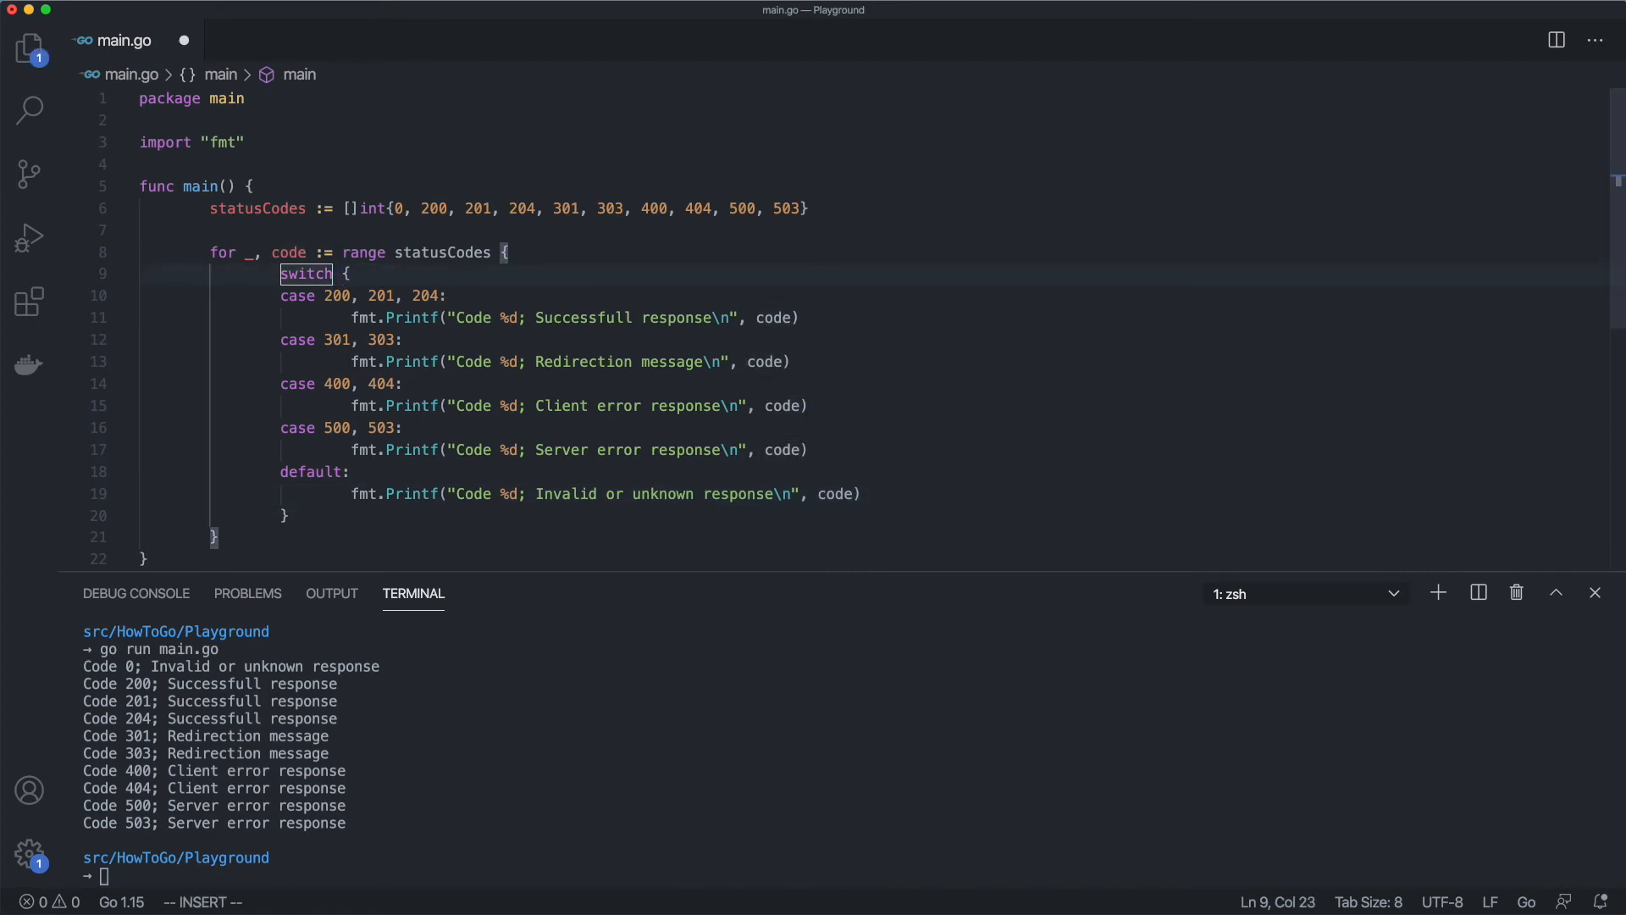
Remove the switch tag and make the first case code >= 200 && code <= 299
type("t")
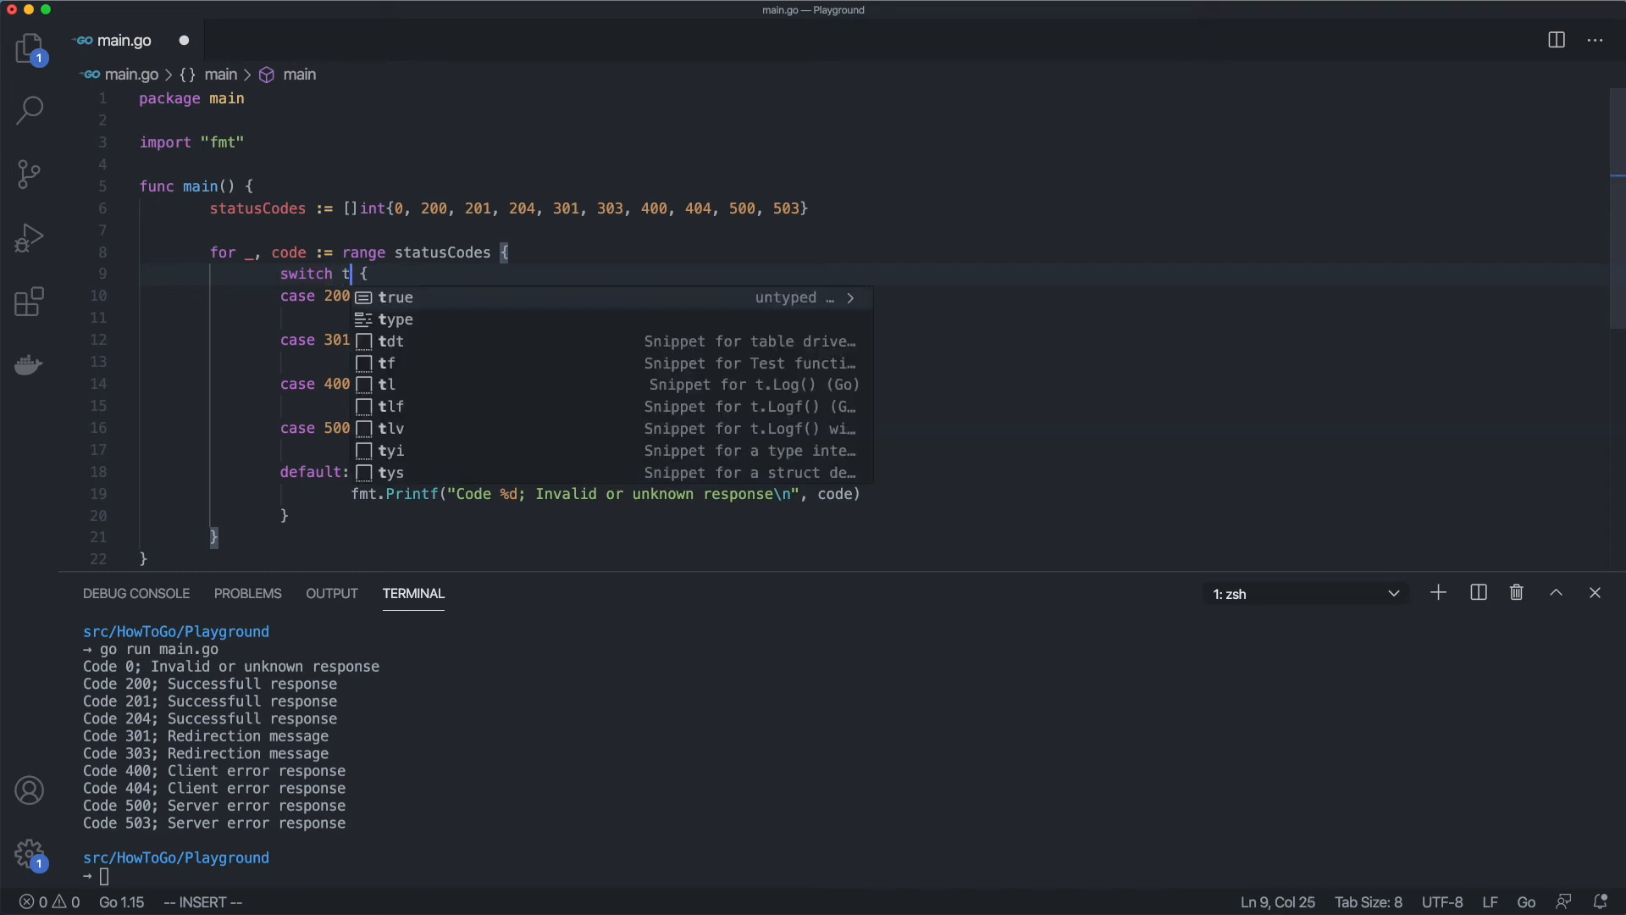
key("Escape")
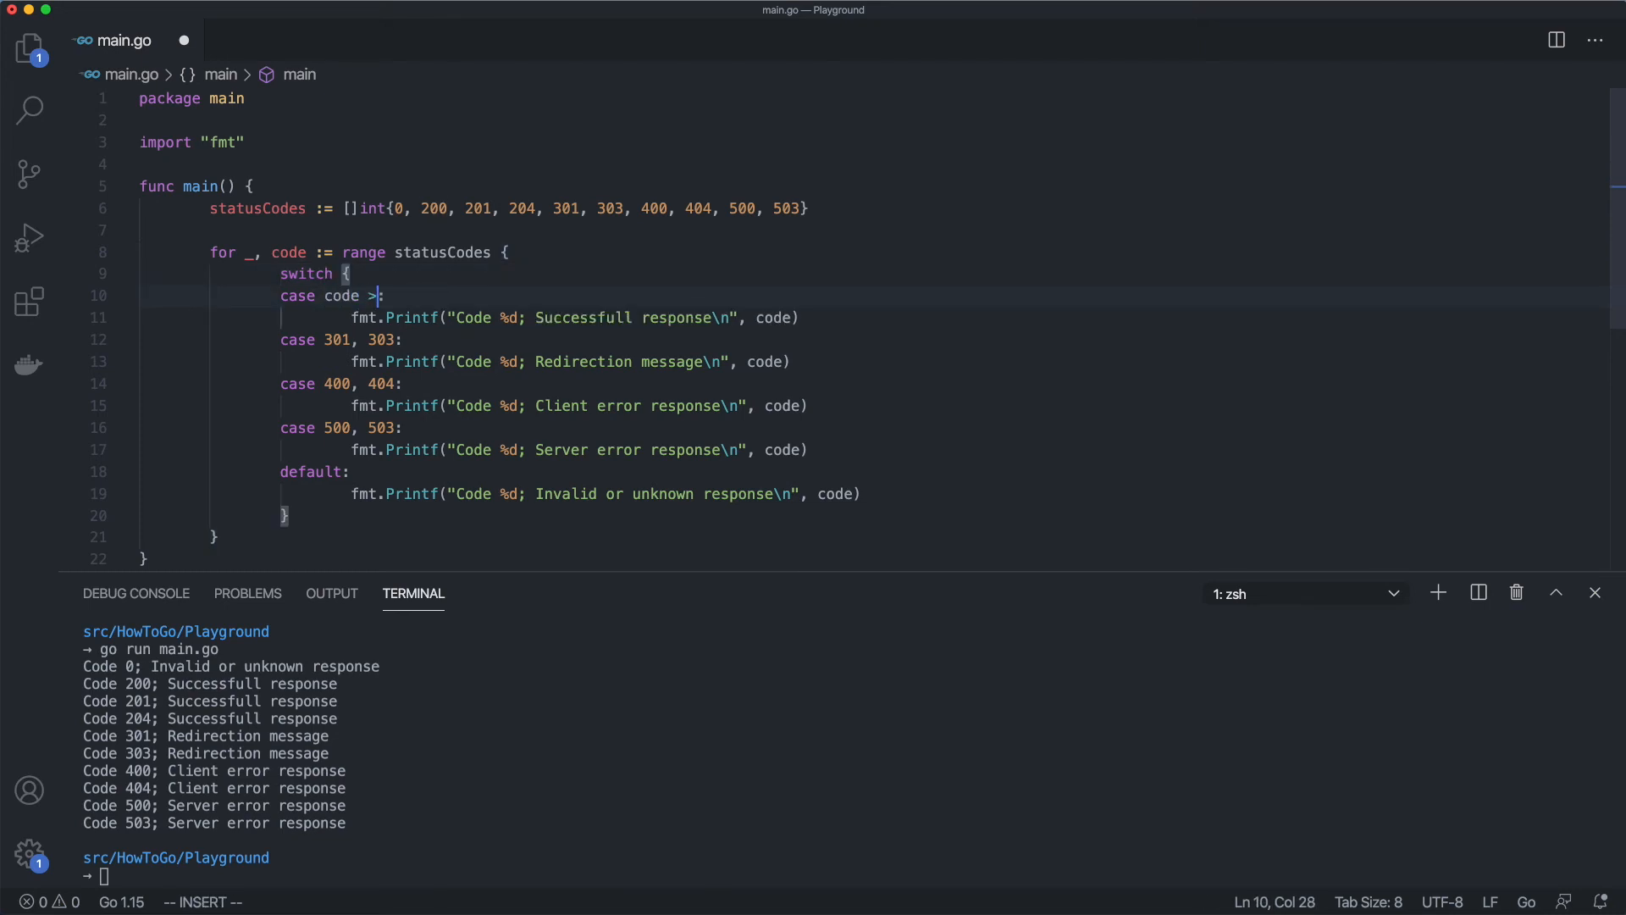
type("= 200 & code <= 299")
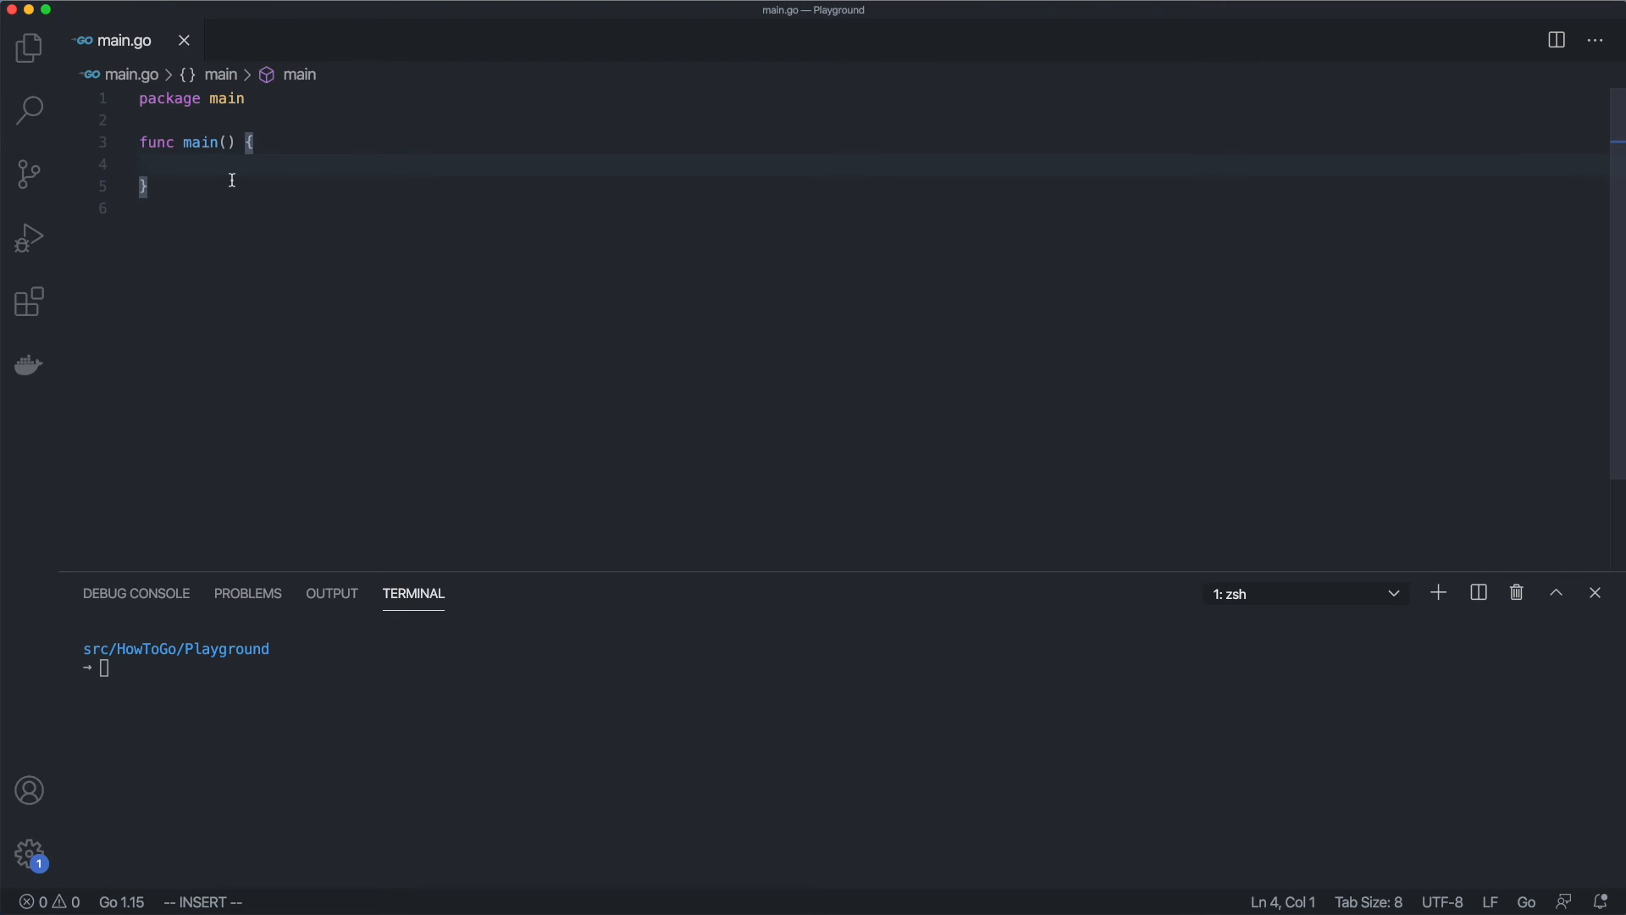
Write for i := 1 loop with case i == 3 and 'That will print' and 'Any other' messages
type("for i")
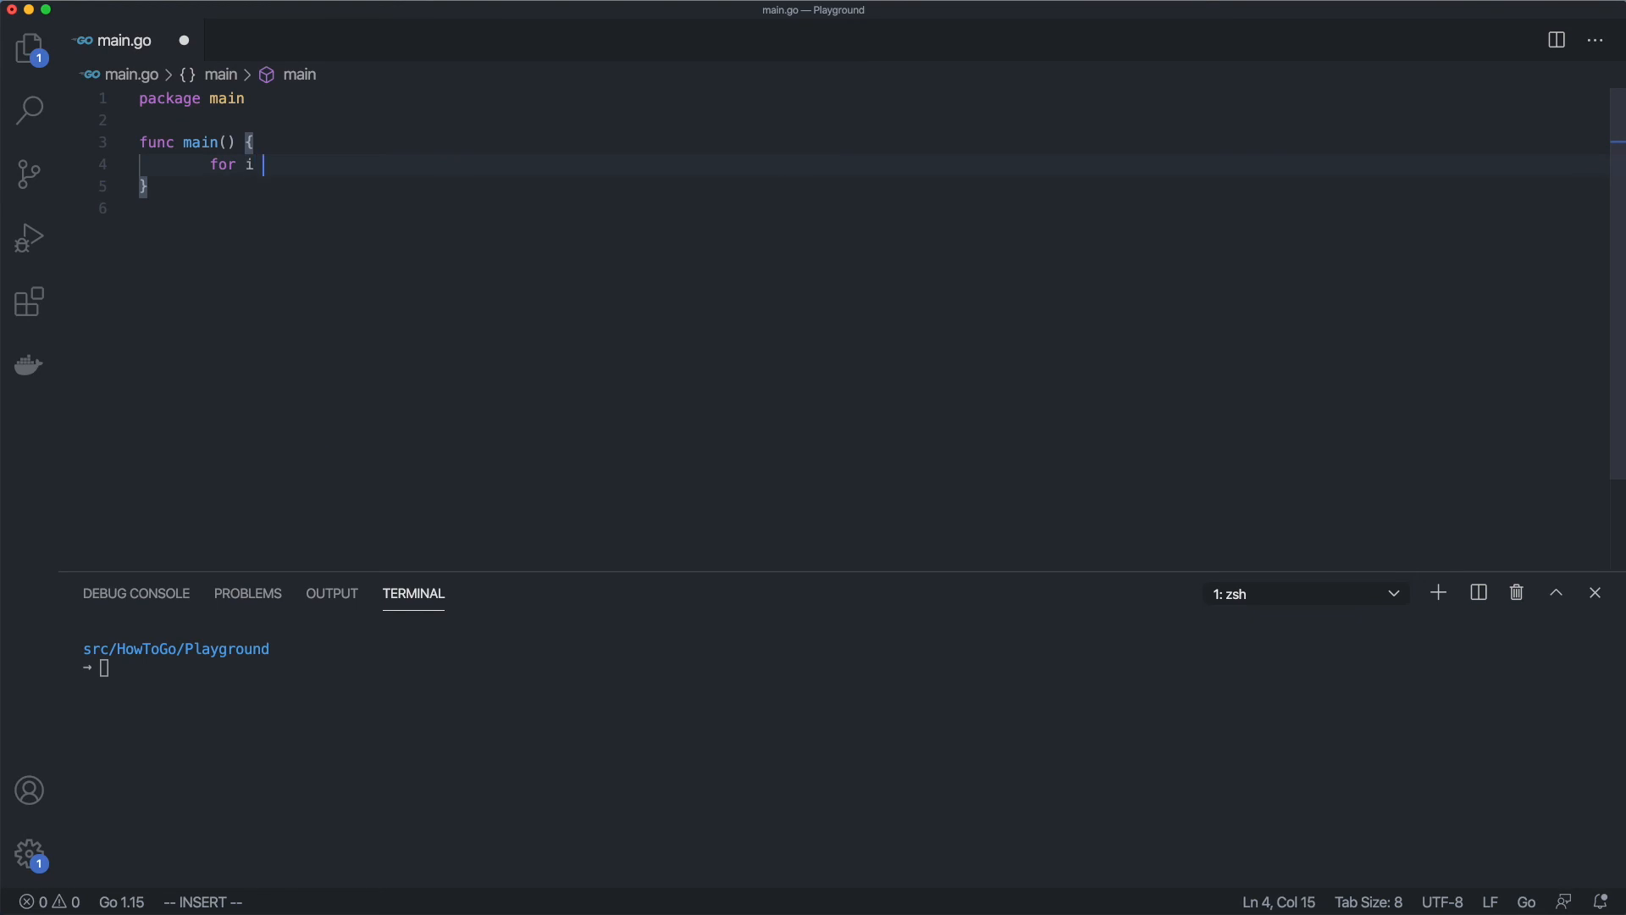
type(":= 1; i < 4; i++ {")
type("c")
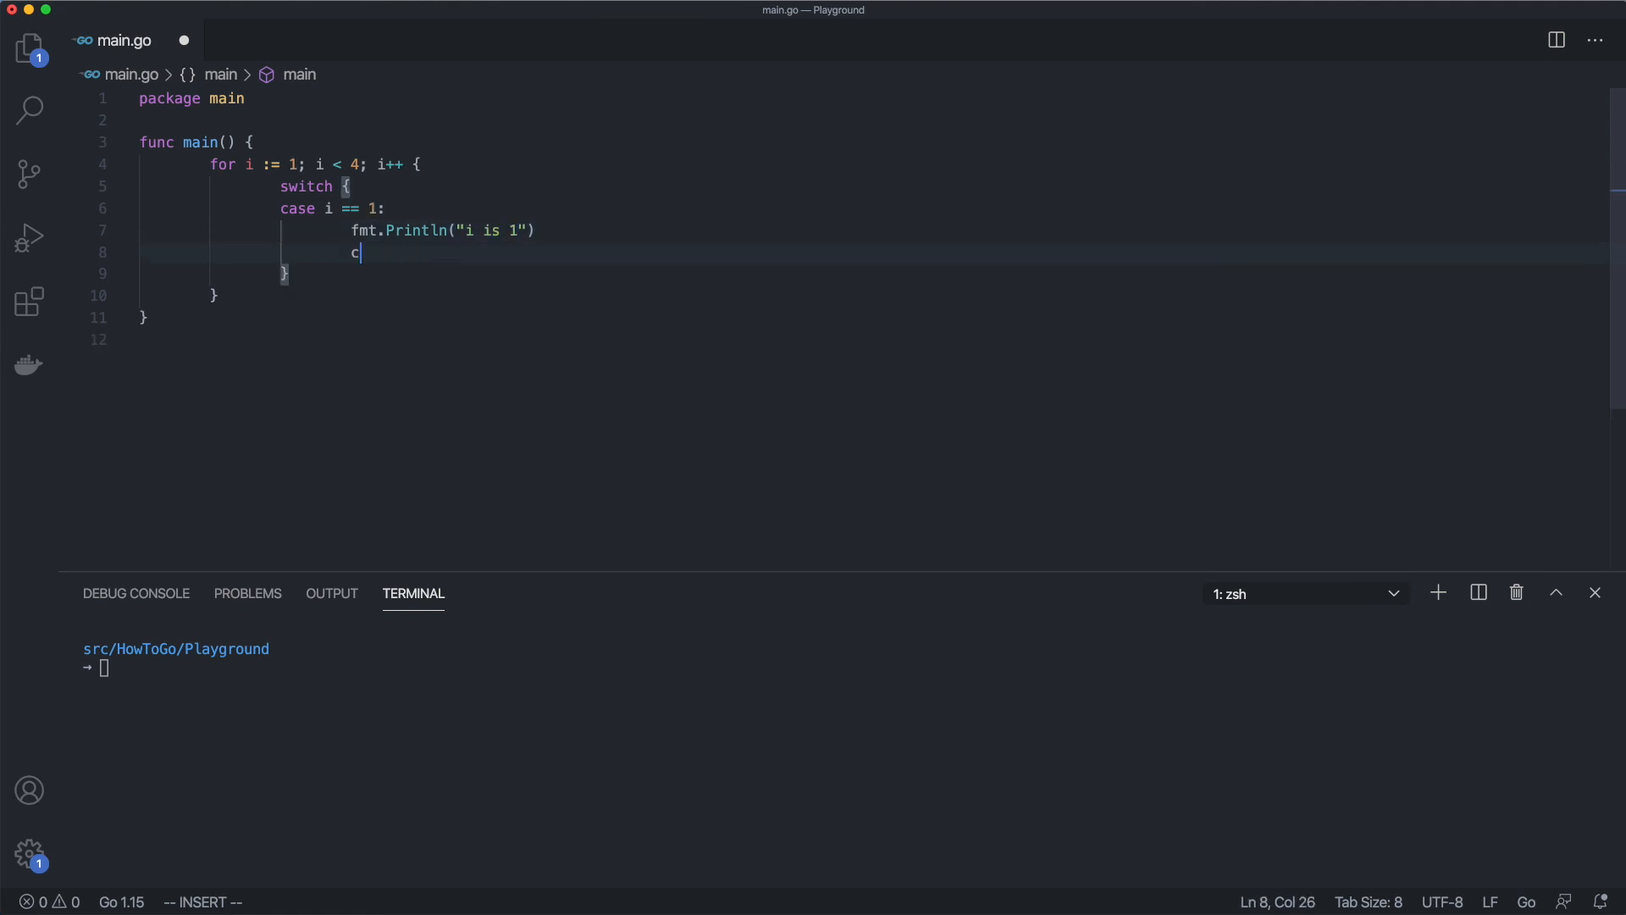
type("ase i == 3:")
type("fmt.Println")
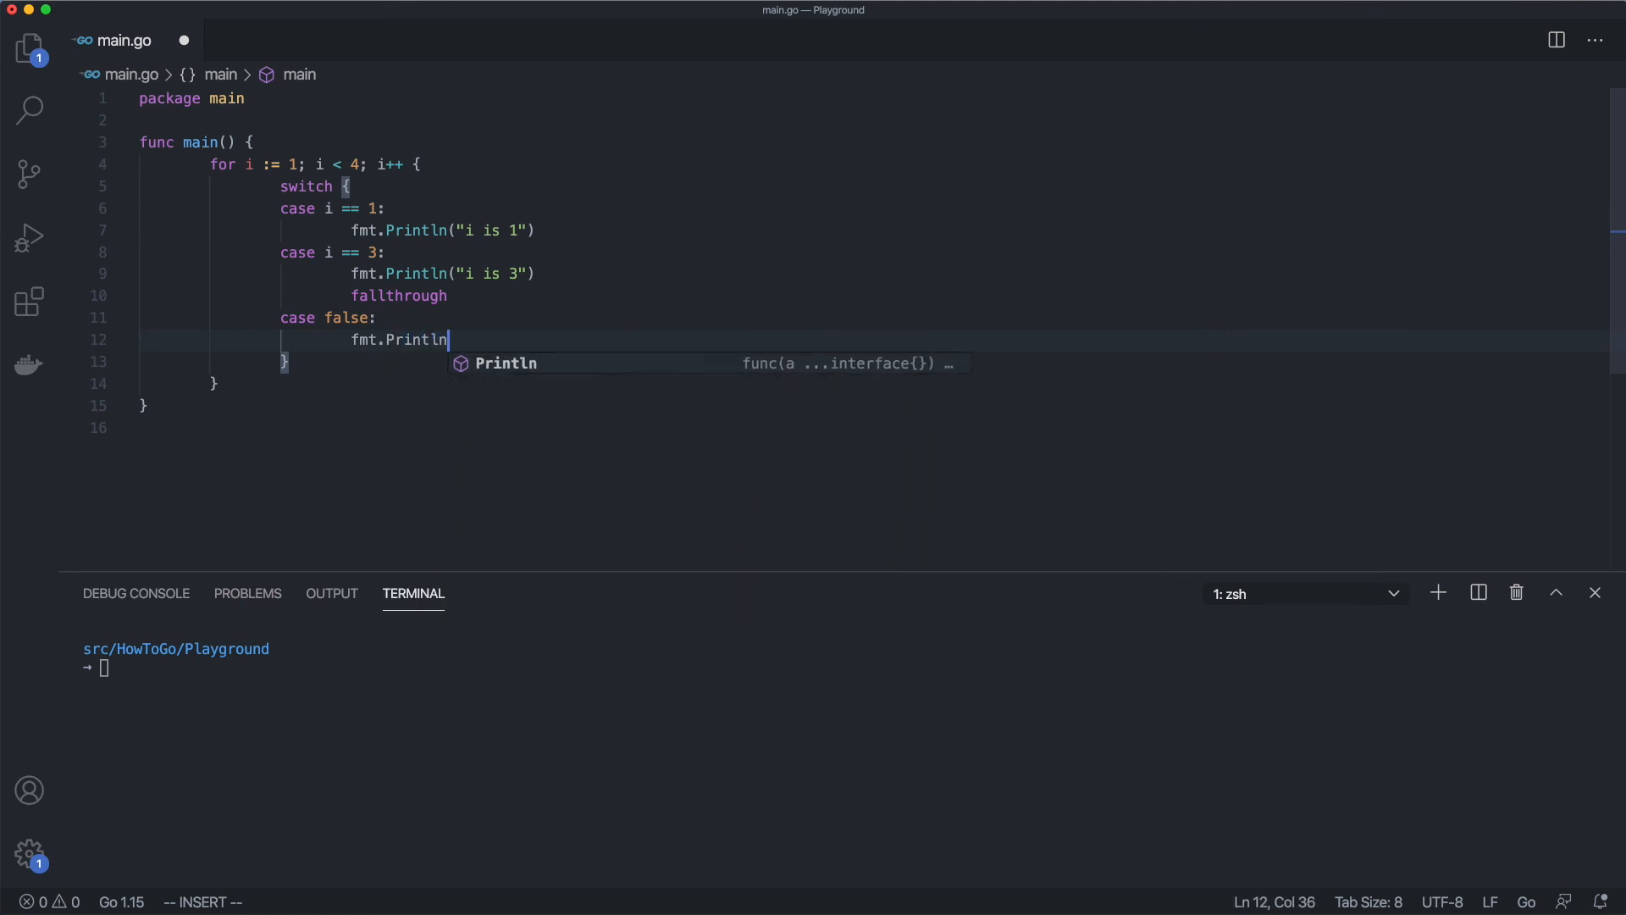
type("(\"That will print\")")
type("fmt.")
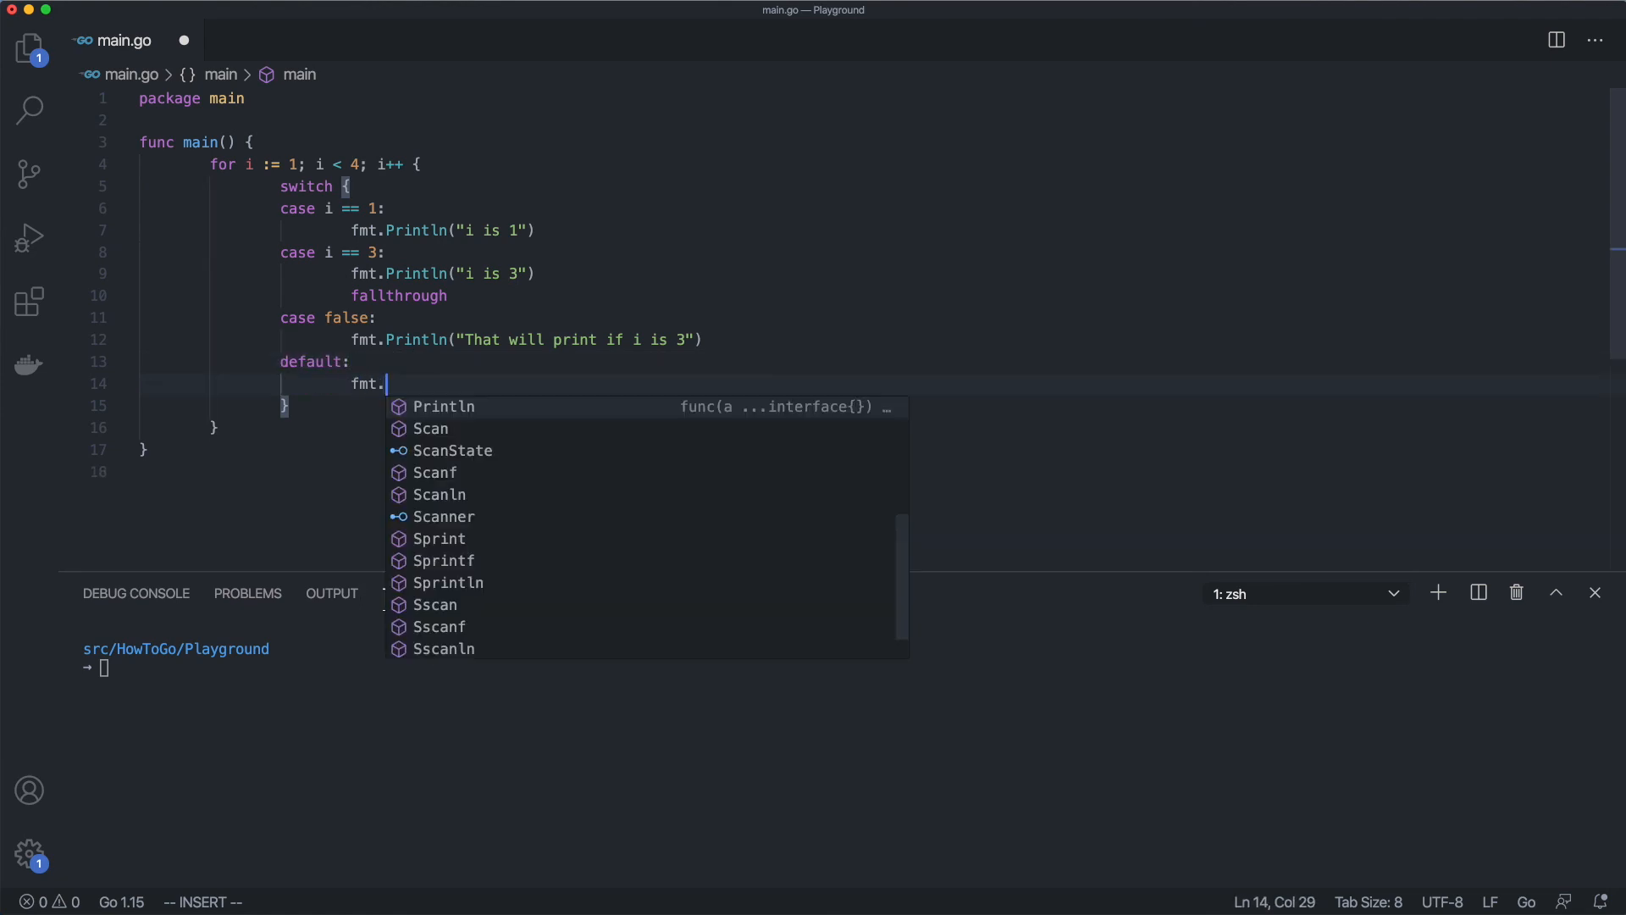
type("Println(\"Any ot\"")
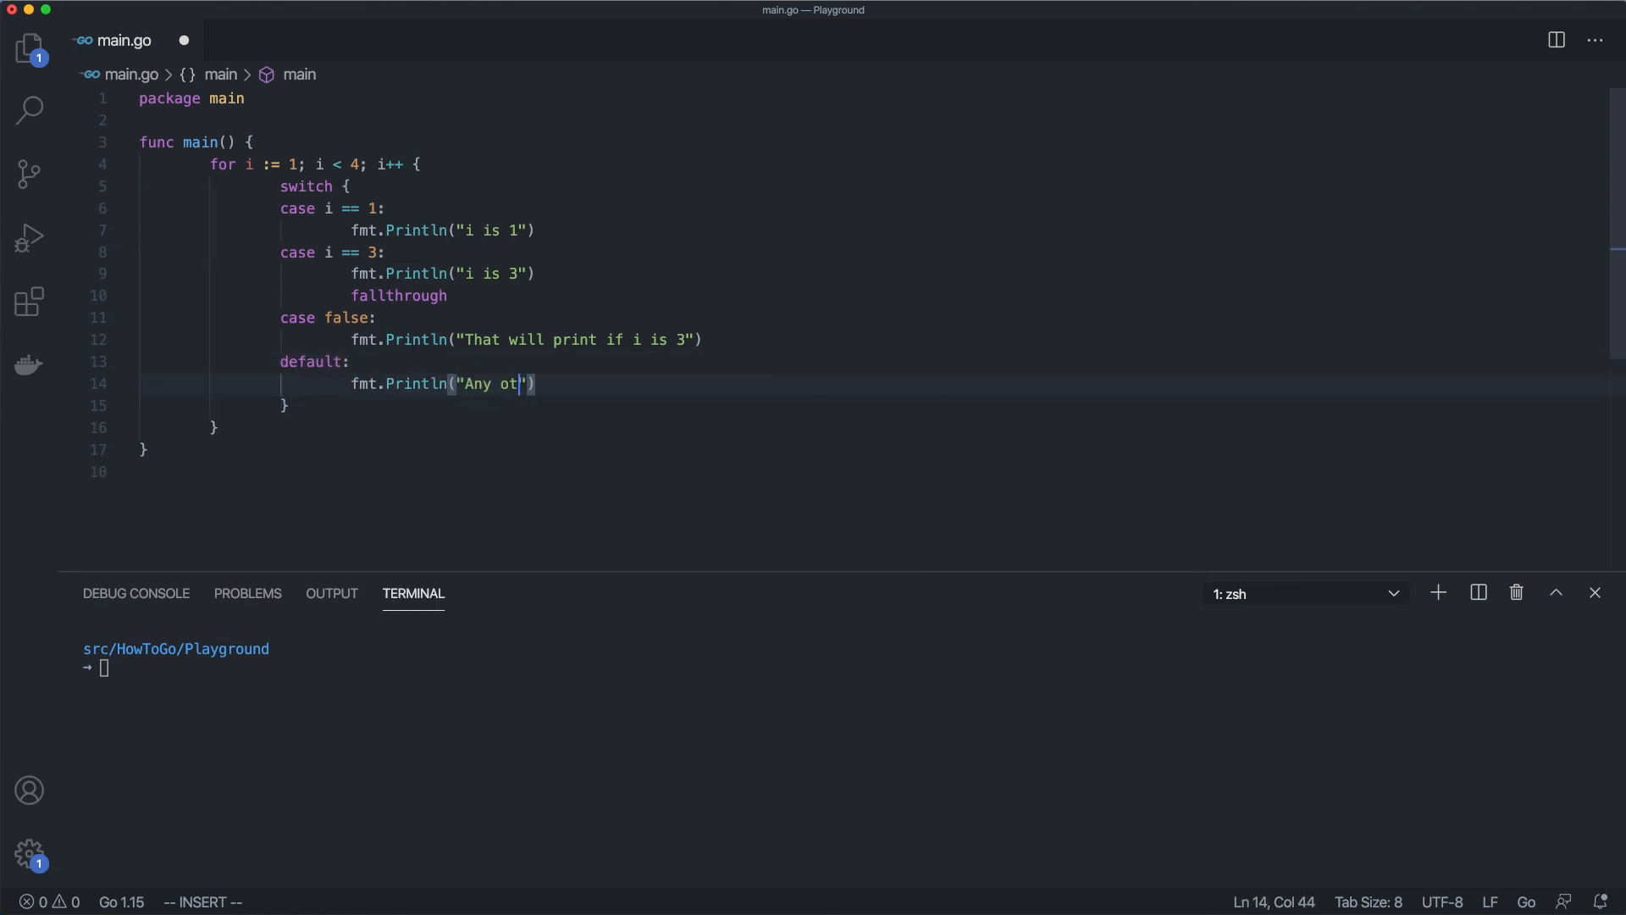
key("Escape")
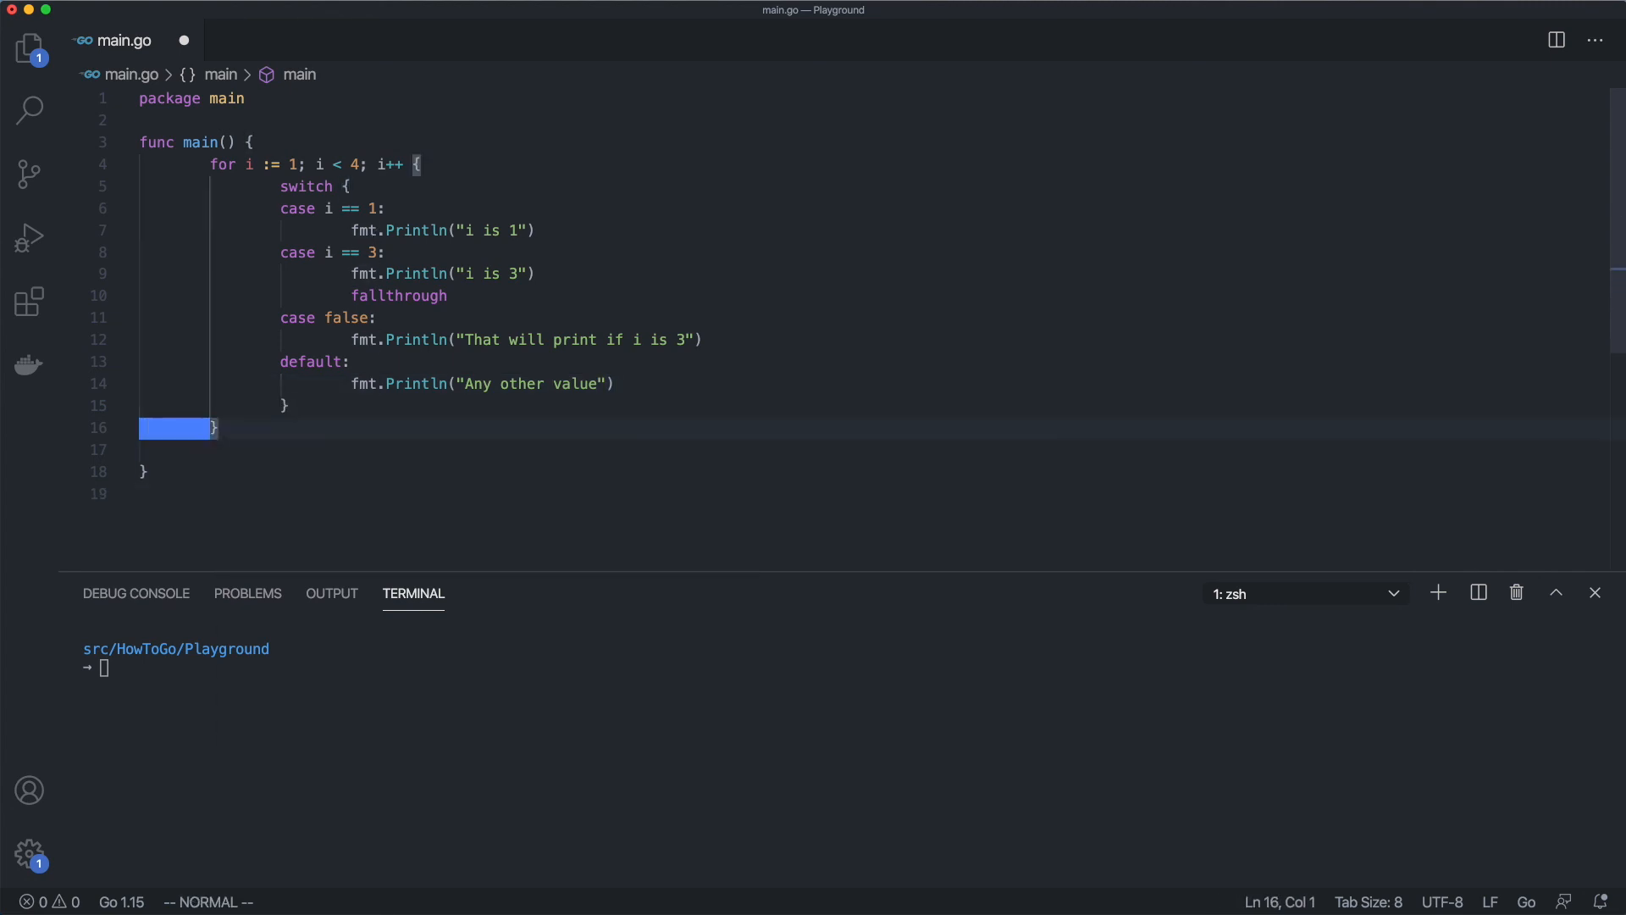
type("fmt.Println(\"--------")
left_click(296, 666)
type("go run main.go")
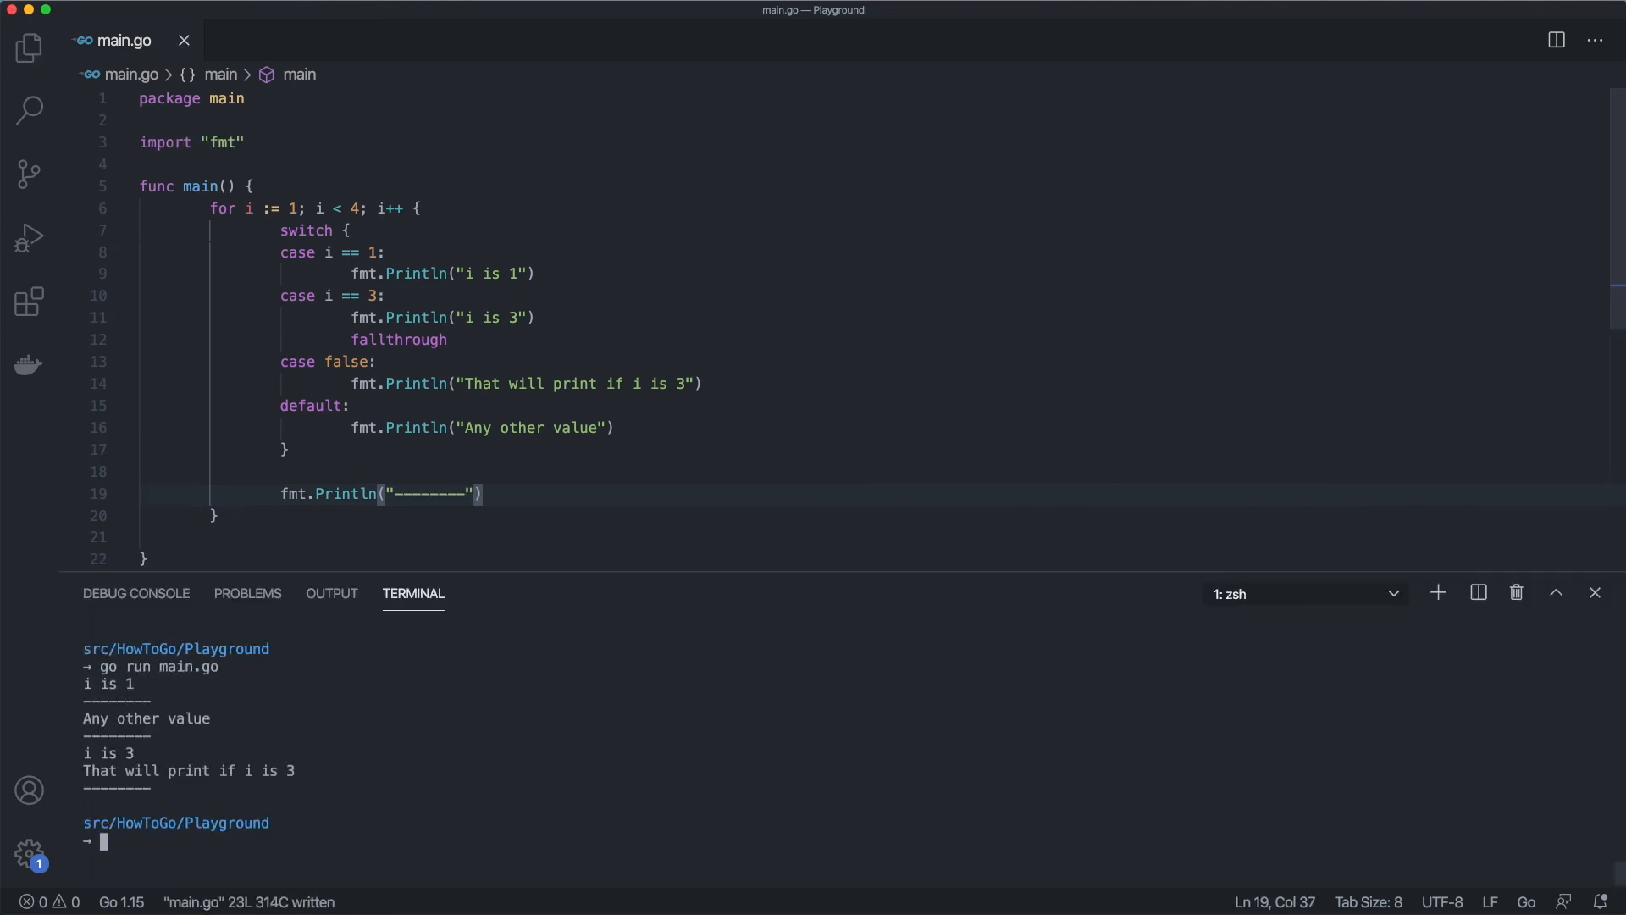
mouse_move(232, 184)
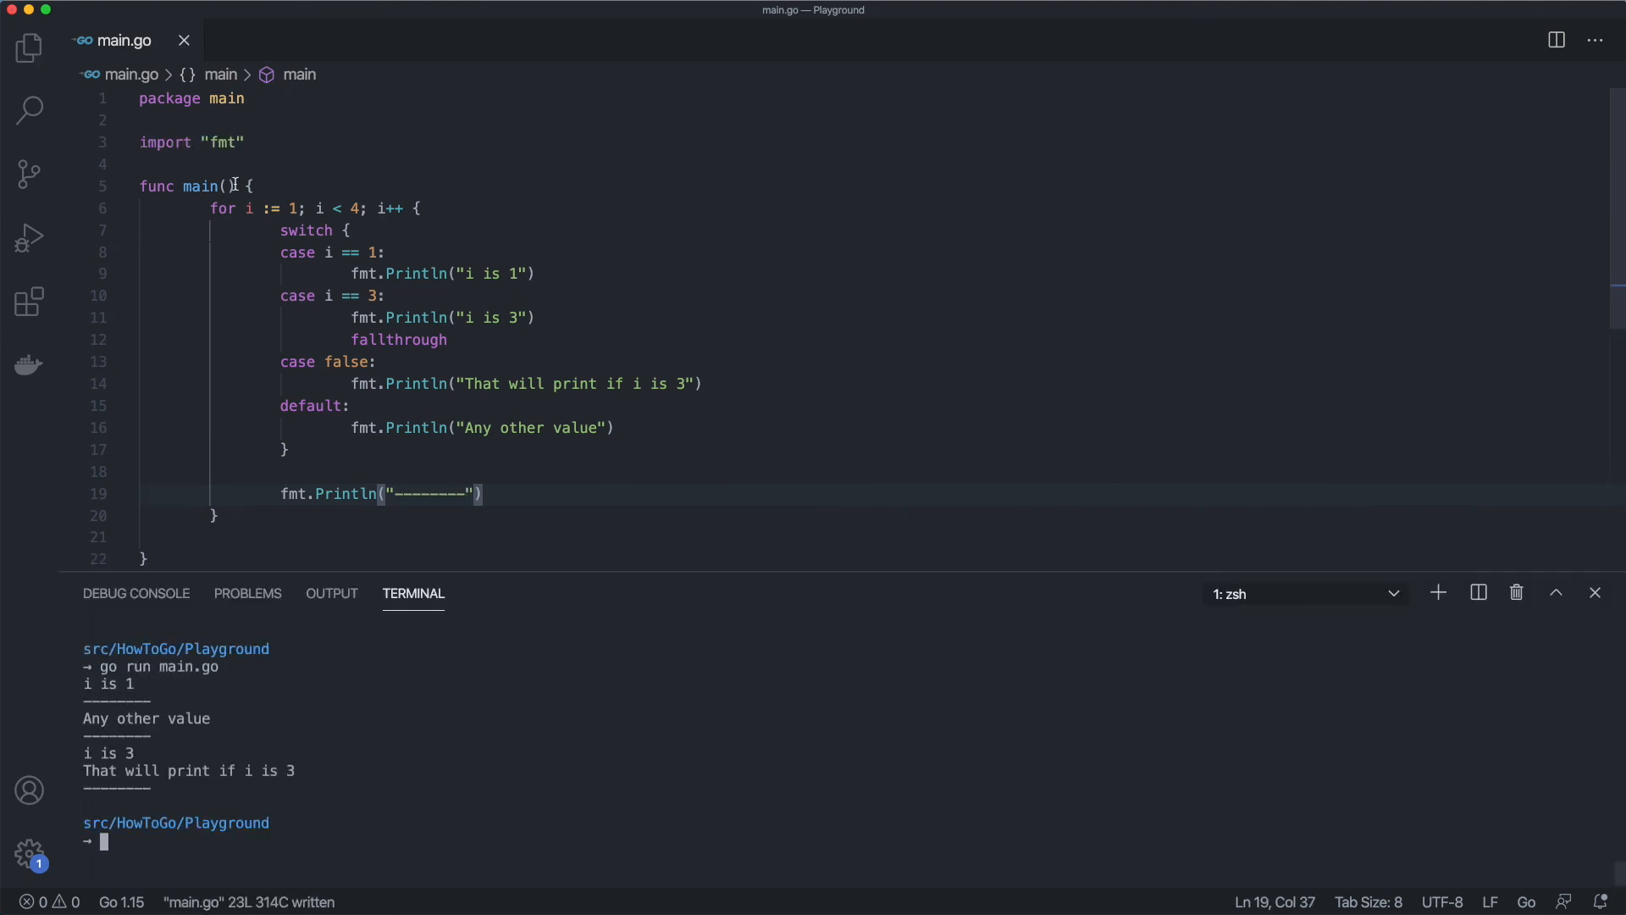